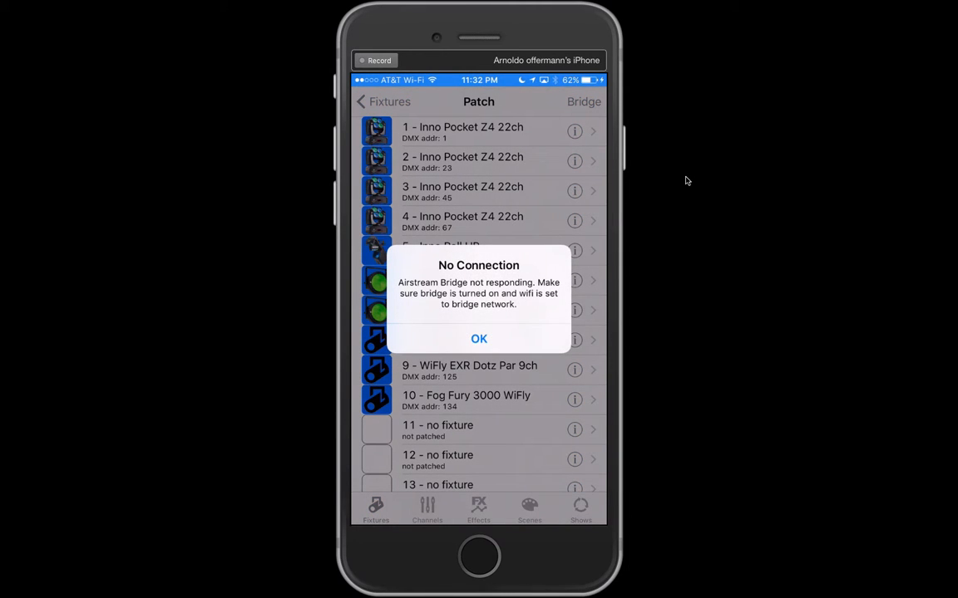
Dismiss the No Connection alert and bring up the fixtures grid
{"action": "left_click", "coordinate": [478, 339]}
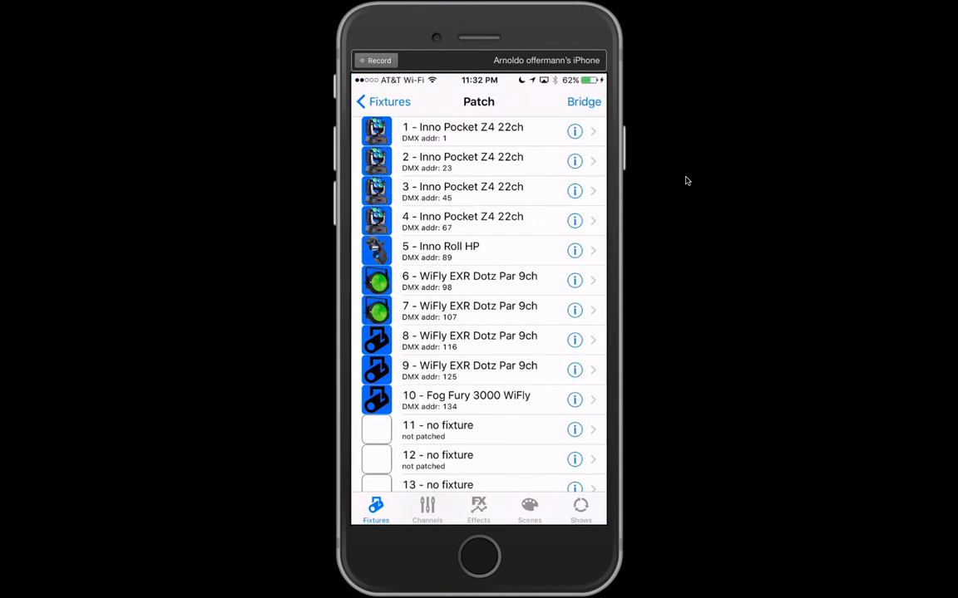
{"action": "mouse_move", "coordinate": [352, 193]}
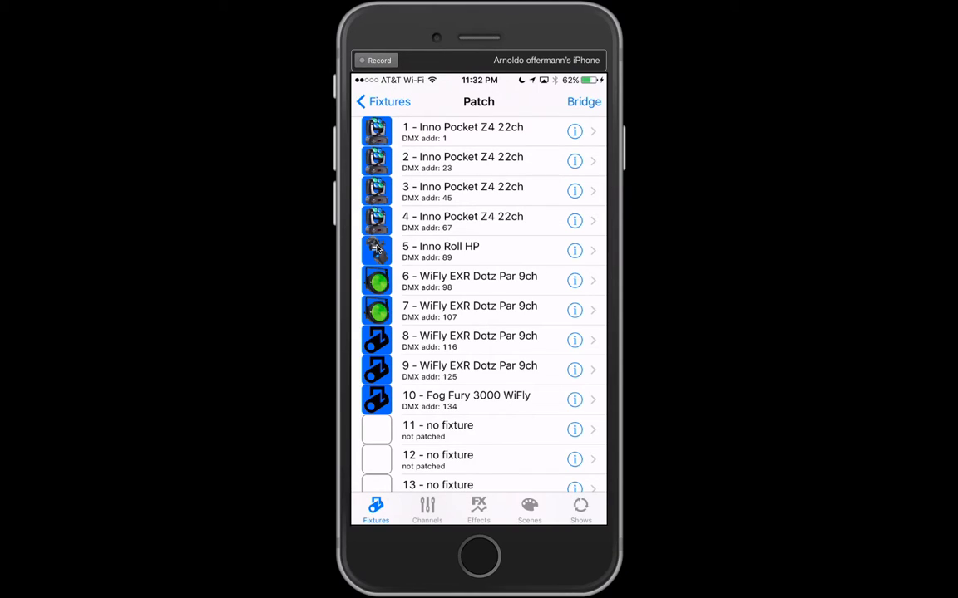
{"action": "mouse_move", "coordinate": [456, 302]}
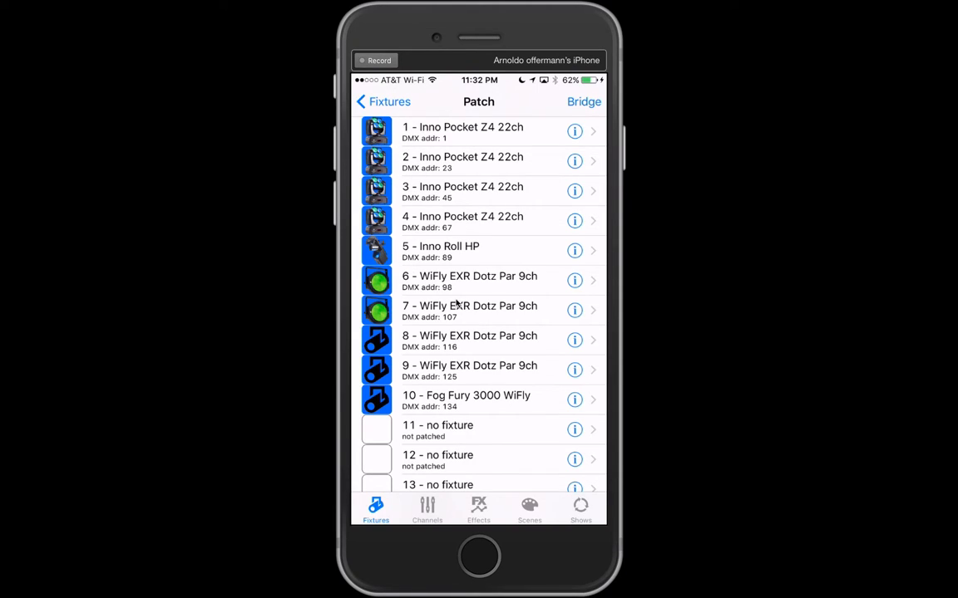
{"action": "left_click", "coordinate": [383, 102]}
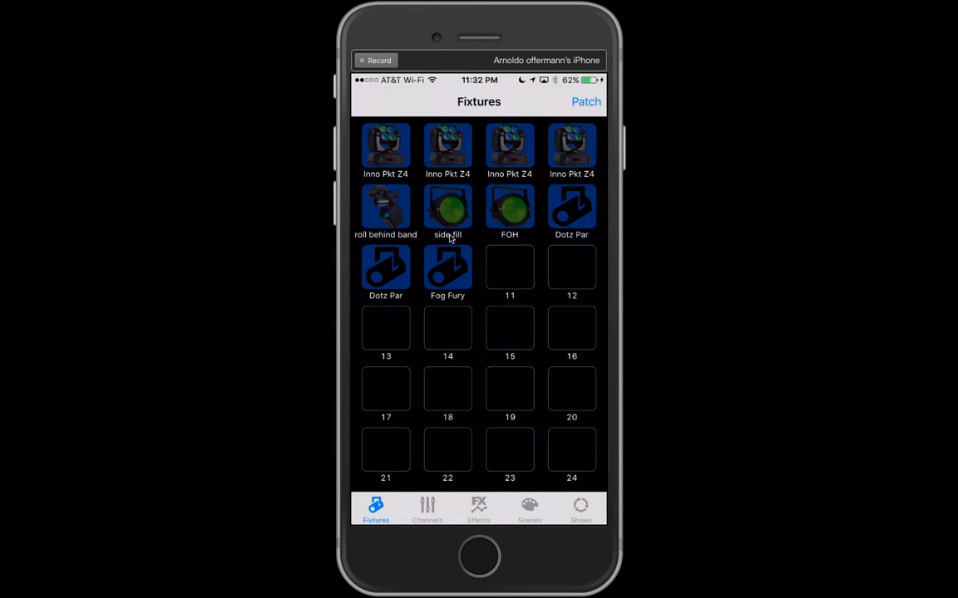
{"action": "mouse_move", "coordinate": [505, 231]}
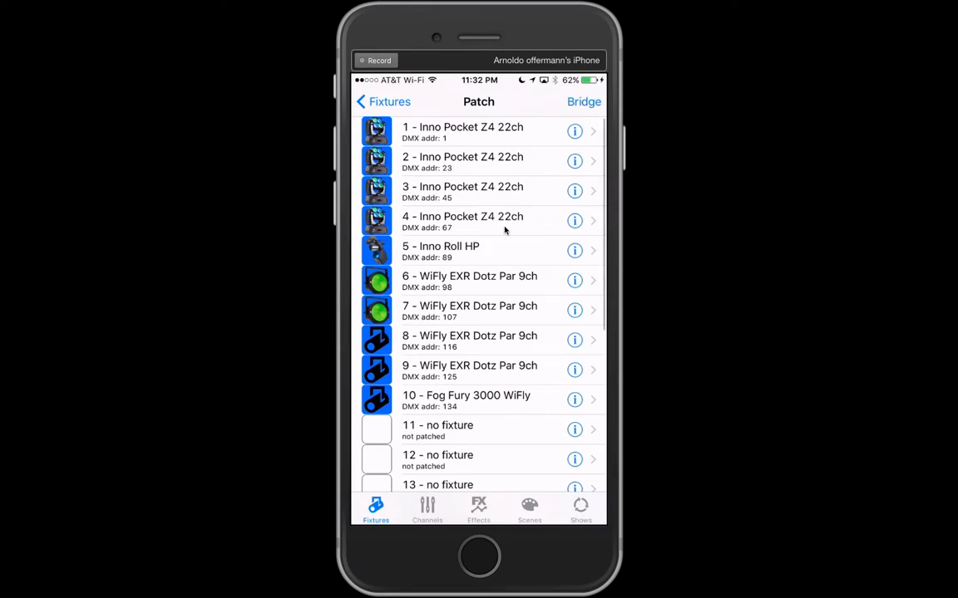
{"action": "mouse_move", "coordinate": [465, 336]}
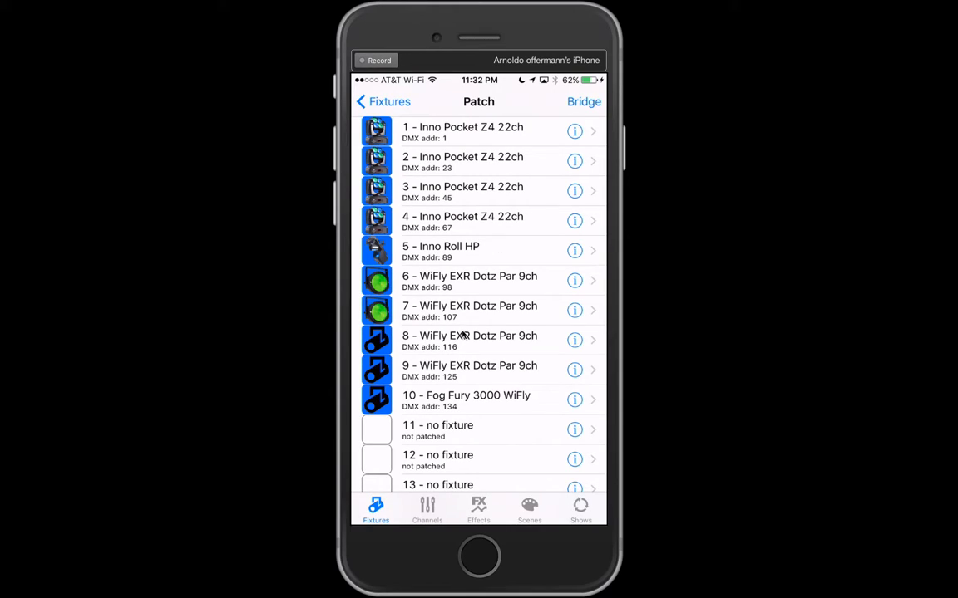
{"action": "mouse_move", "coordinate": [470, 342]}
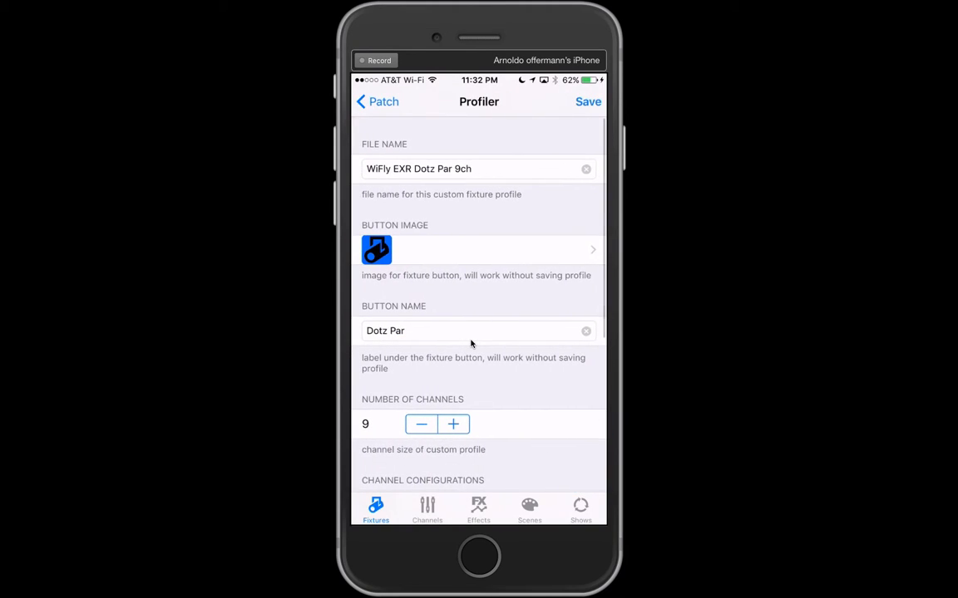
Give the fixture the green LED par 5 image and the button name 'sode fill', then confirm
{"action": "left_click", "coordinate": [478, 249]}
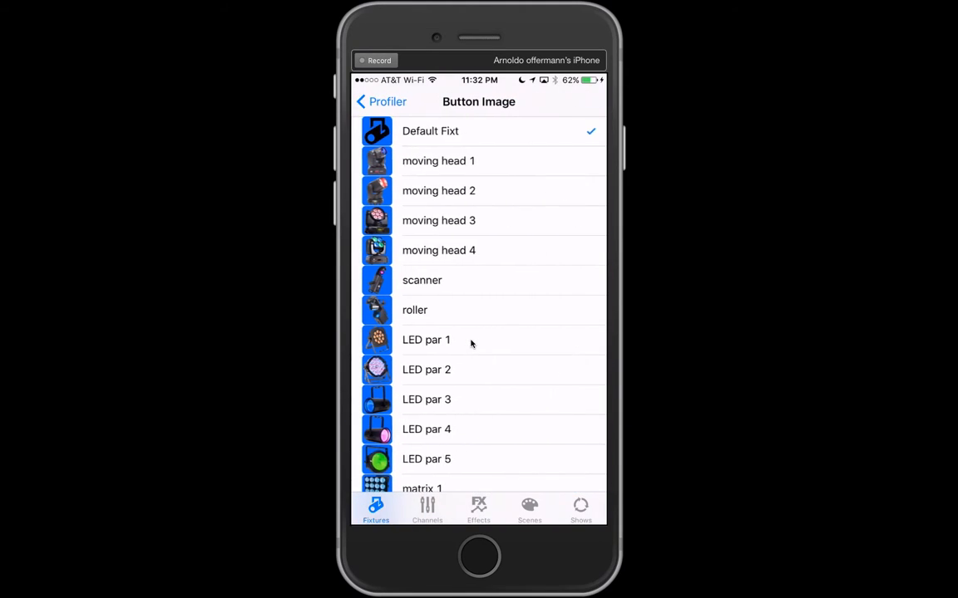
{"action": "scroll", "scroll_direction": "down", "scroll_amount": 3}
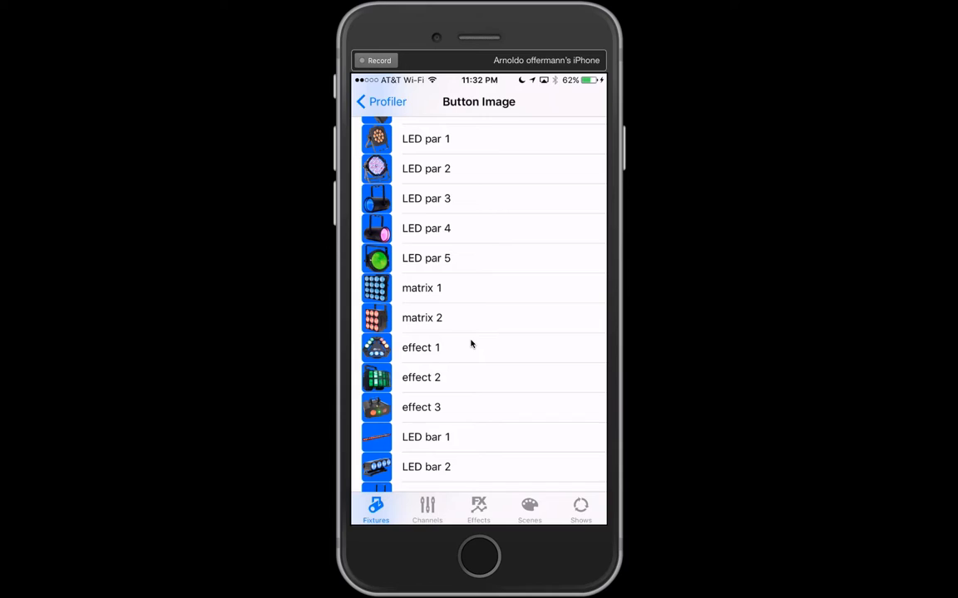
{"action": "left_click", "coordinate": [426, 257]}
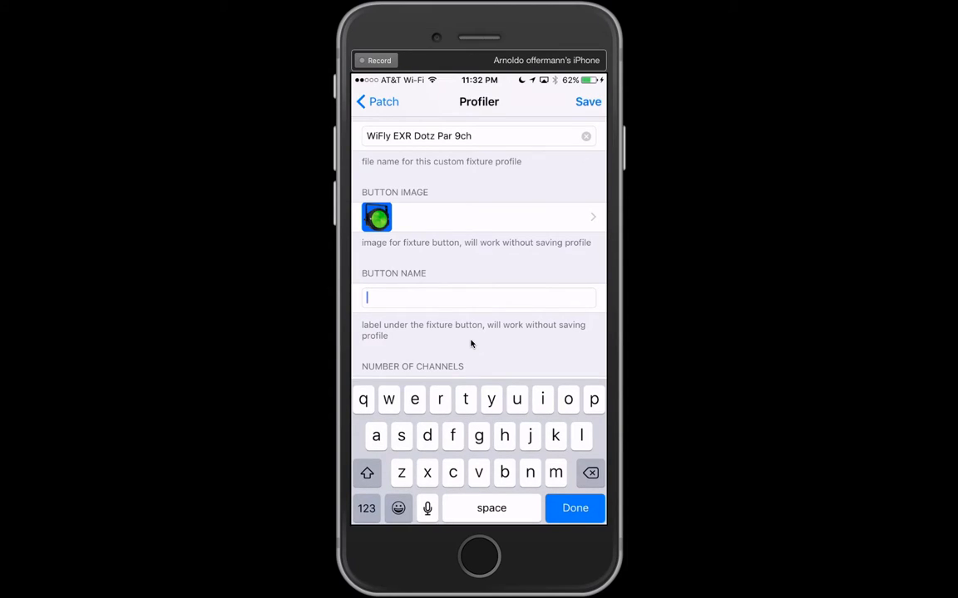
{"action": "type", "text": "sode fill"}
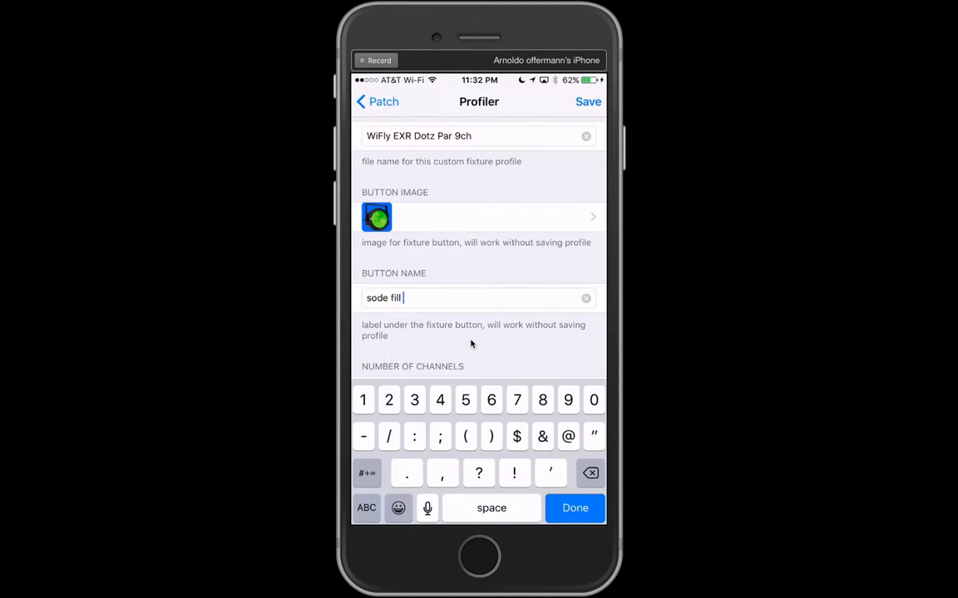
{"action": "left_click", "coordinate": [376, 102]}
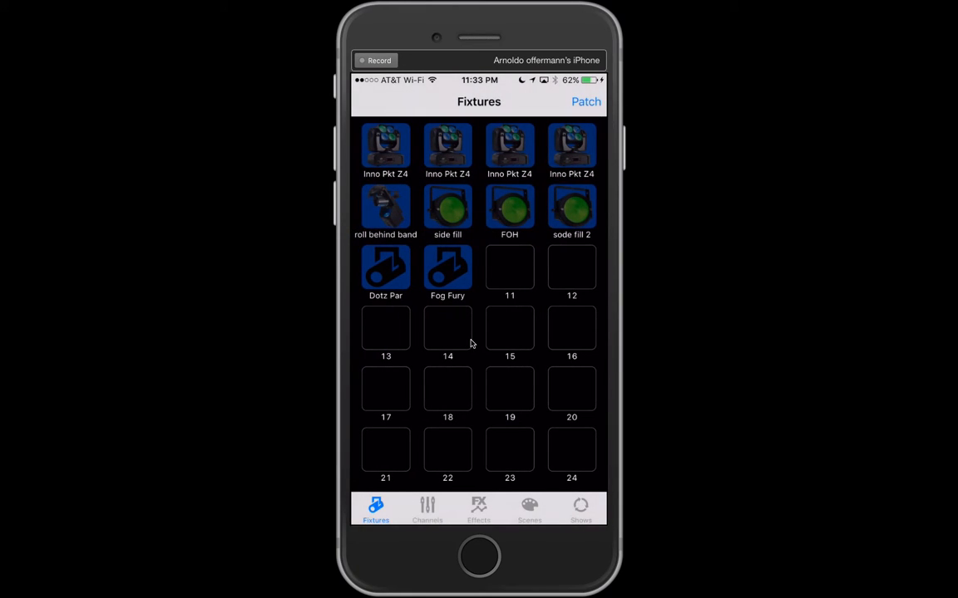
{"action": "mouse_move", "coordinate": [572, 230]}
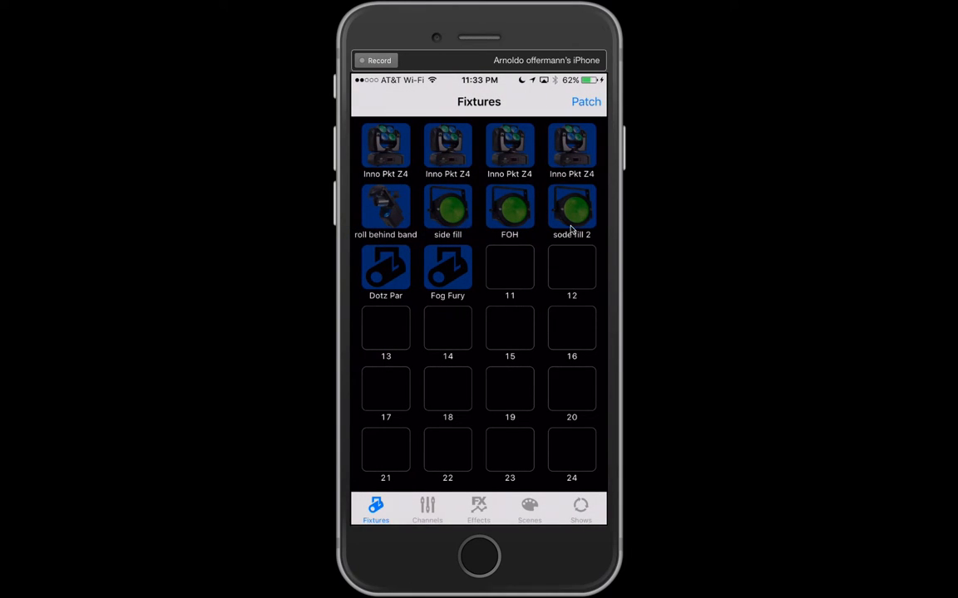
Reopen the sode fill 2 fixture's profile and bring up the profile chooser list
{"action": "left_click", "coordinate": [586, 101]}
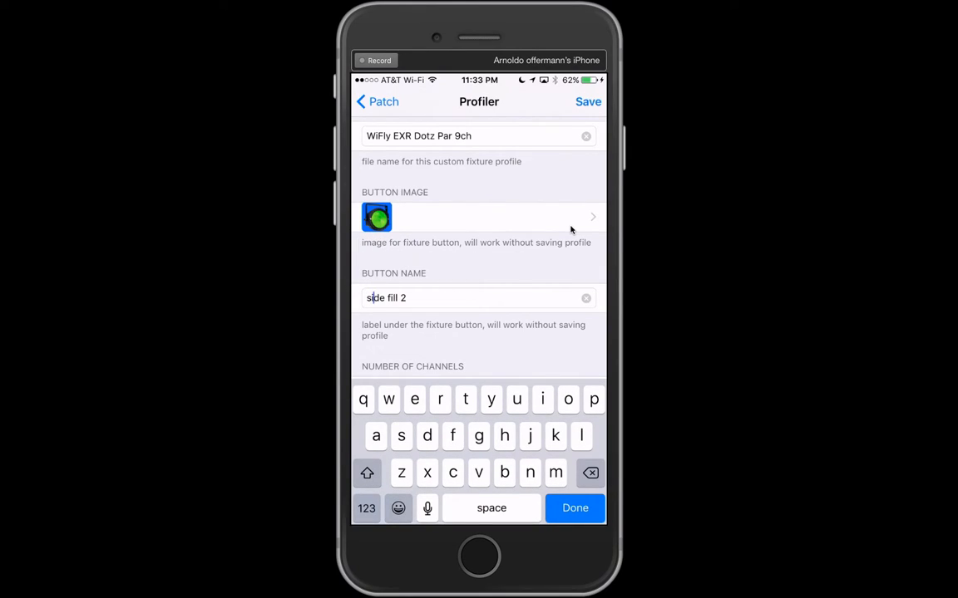
{"action": "left_click", "coordinate": [376, 101]}
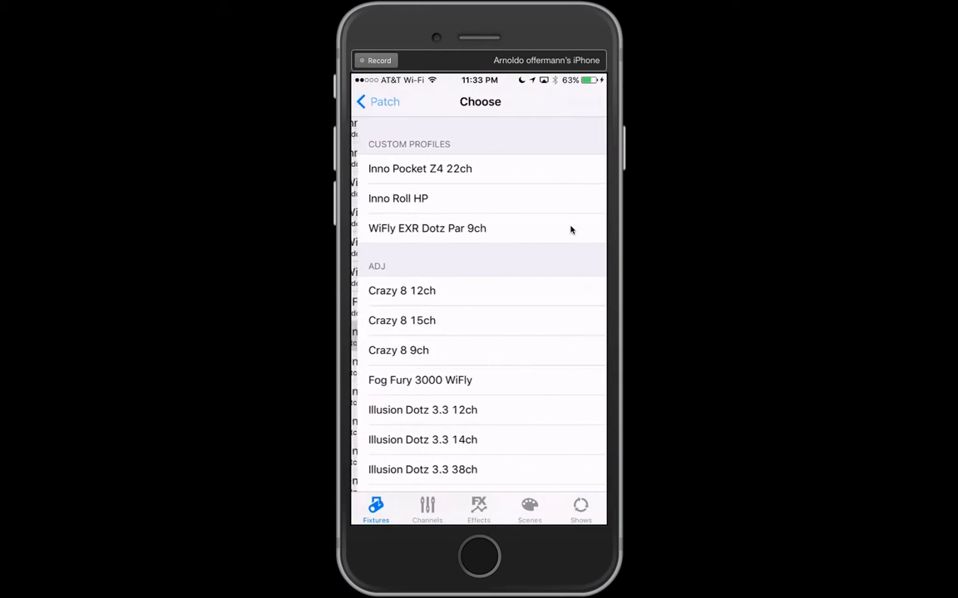
Choose the Inno Color Beam LED profile and open it for customising
{"action": "scroll", "scroll_direction": "down", "scroll_amount": 3}
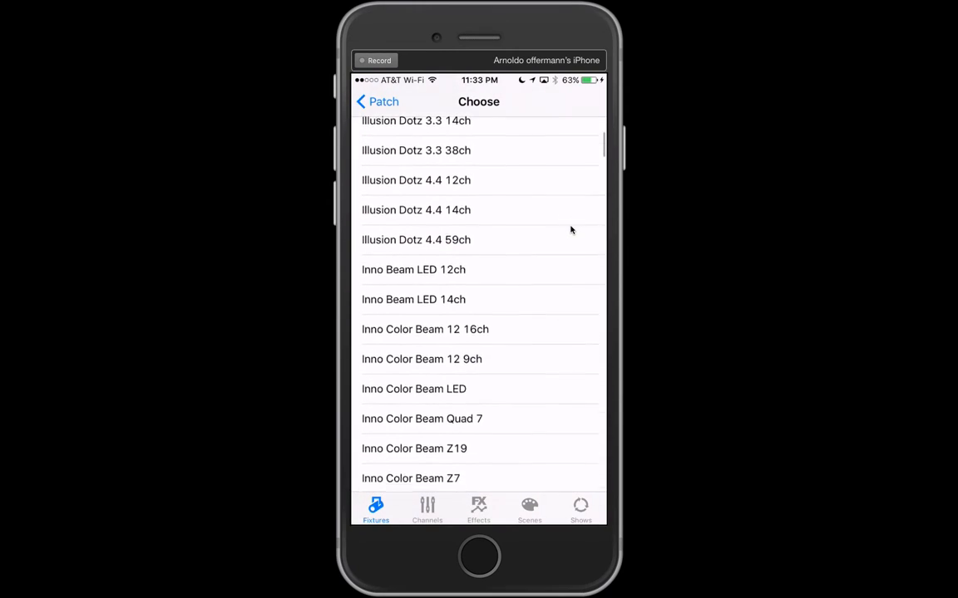
{"action": "scroll", "scroll_direction": "down", "scroll_amount": 3}
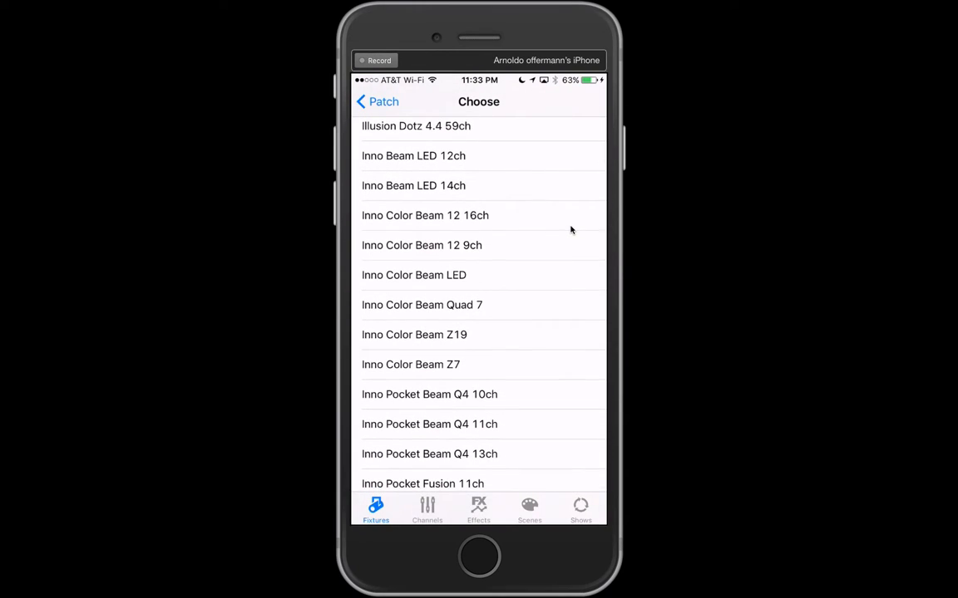
{"action": "left_click", "coordinate": [413, 276]}
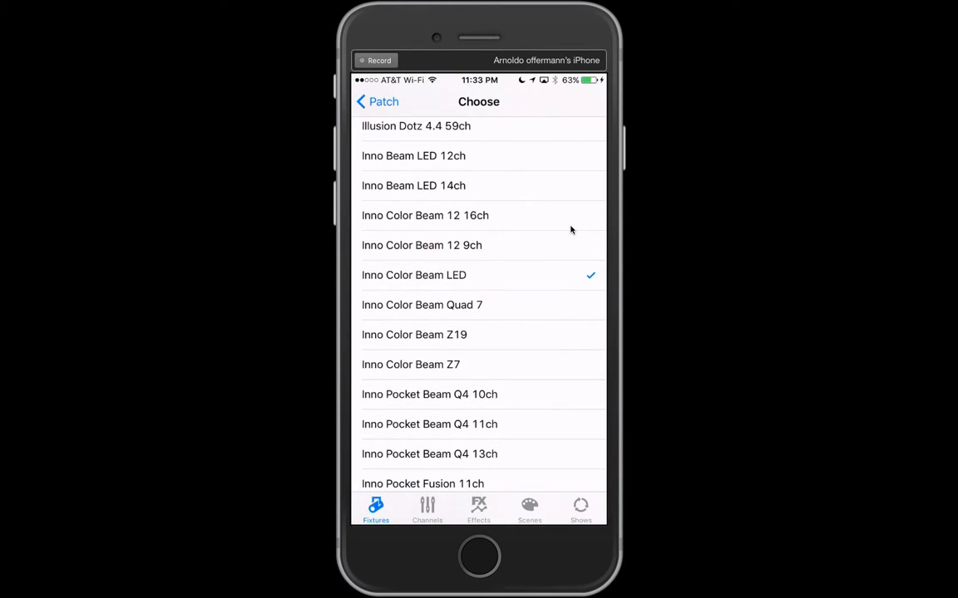
{"action": "left_click", "coordinate": [413, 276]}
{"action": "type", "text": "stage"}
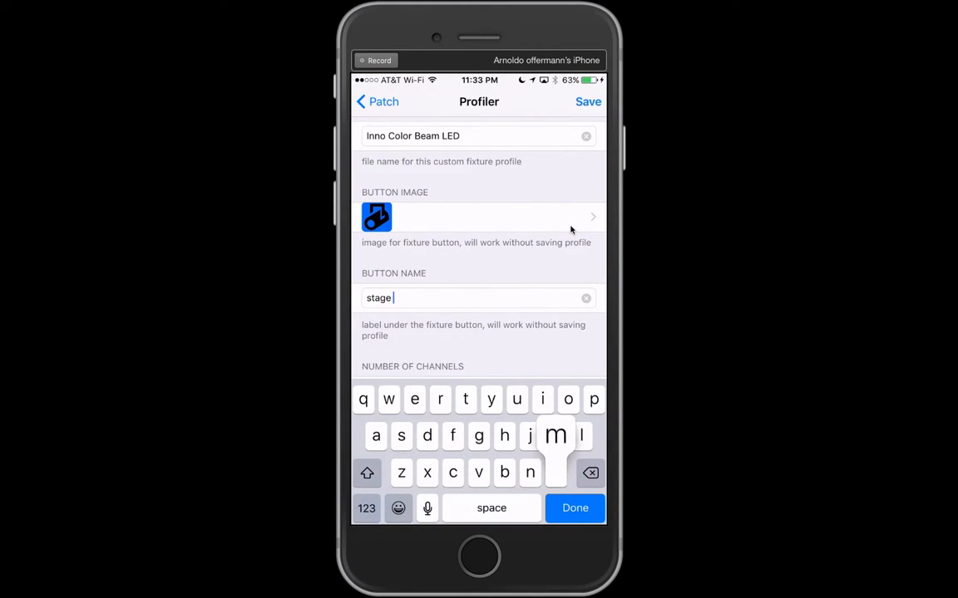
Label the button 'movers', pick a moving head image and append '_ao' to the file name
{"action": "type", "text": "movers"}
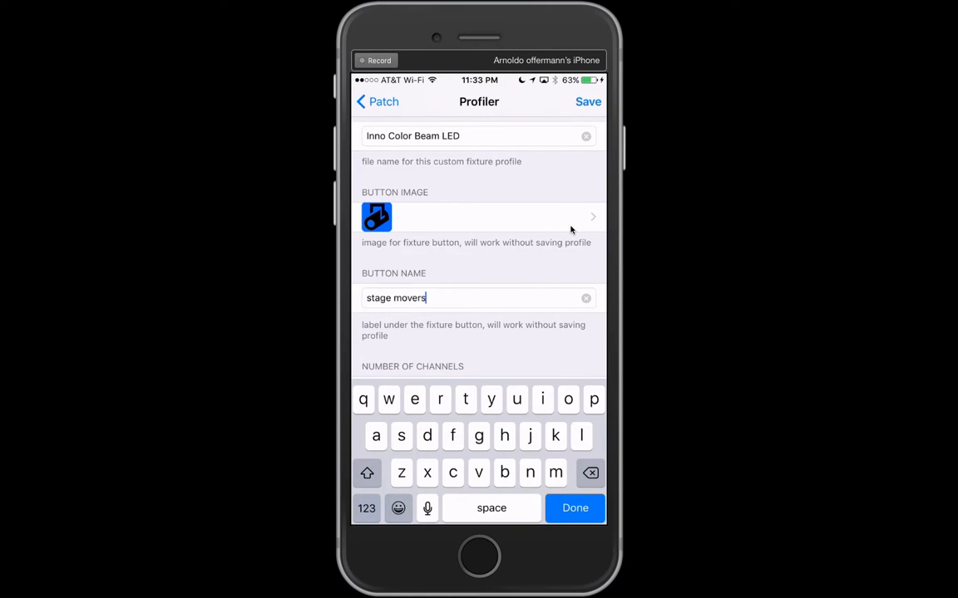
{"action": "left_click", "coordinate": [479, 216]}
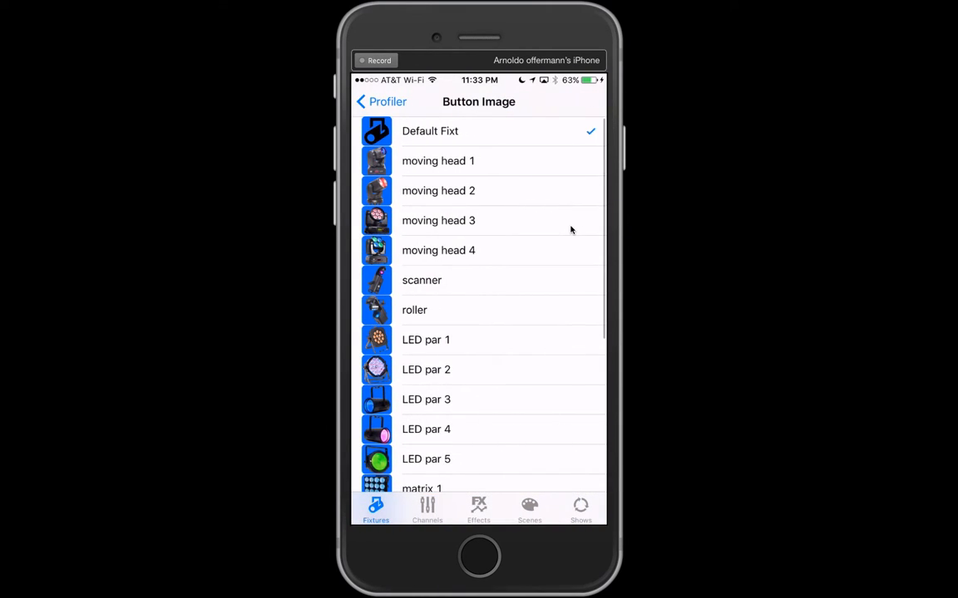
{"action": "left_click", "coordinate": [438, 160]}
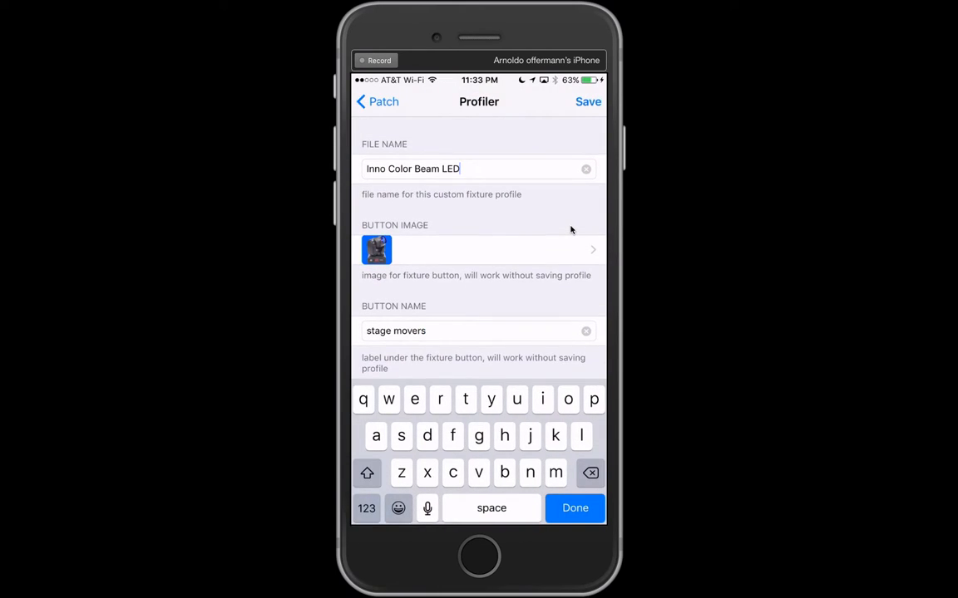
{"action": "left_click", "coordinate": [366, 508]}
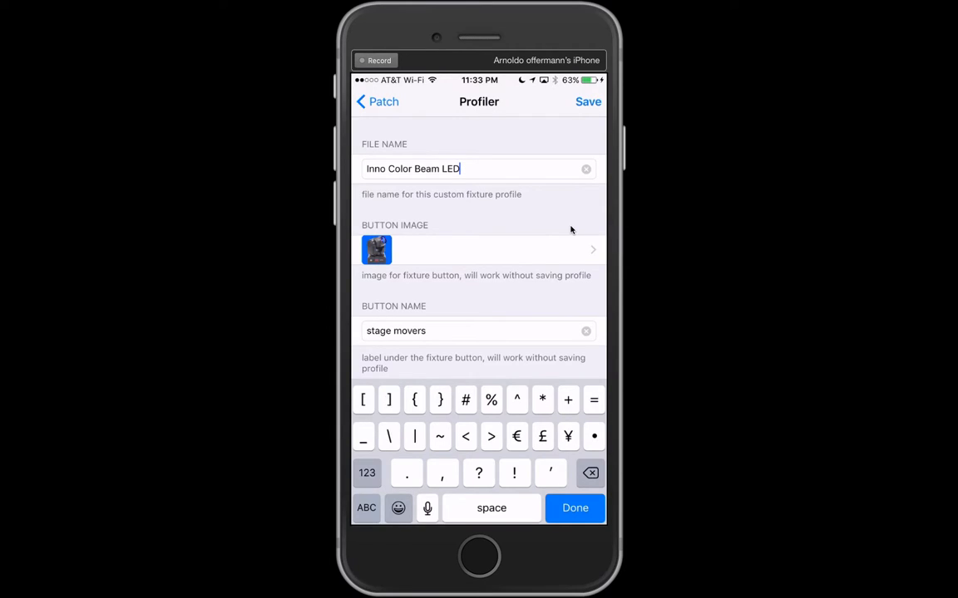
{"action": "type", "text": "_ao"}
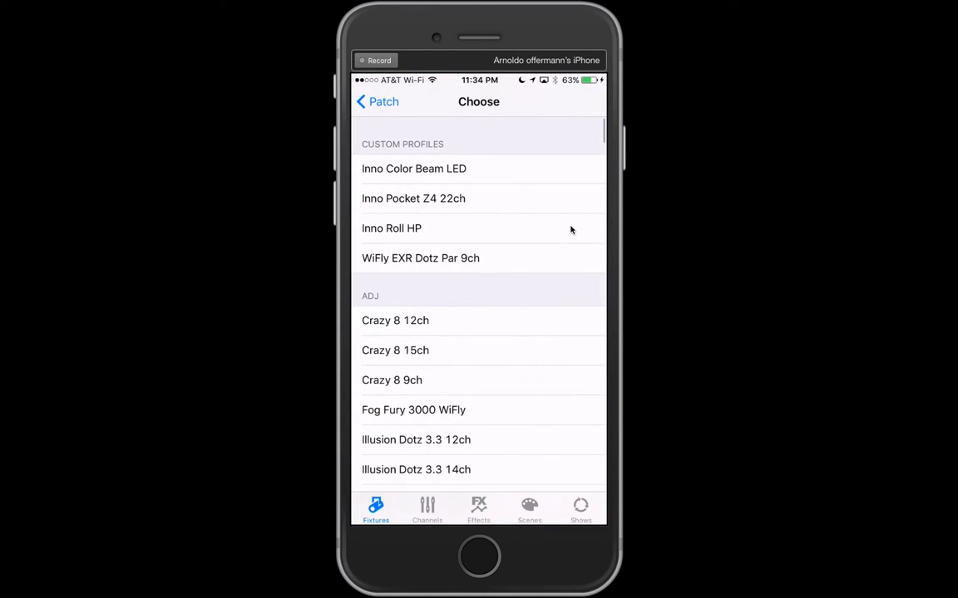
Patch the Inno Color Beam LED custom profile with raised quantity, view it on the Fixtures grid, then return to the profile list
{"action": "left_click", "coordinate": [414, 170]}
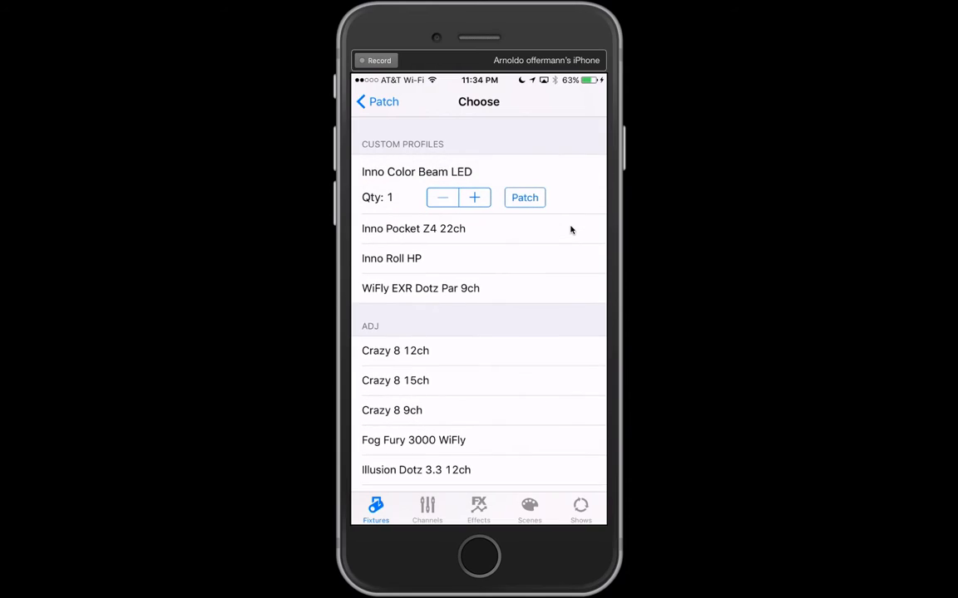
{"action": "left_click", "coordinate": [474, 197]}
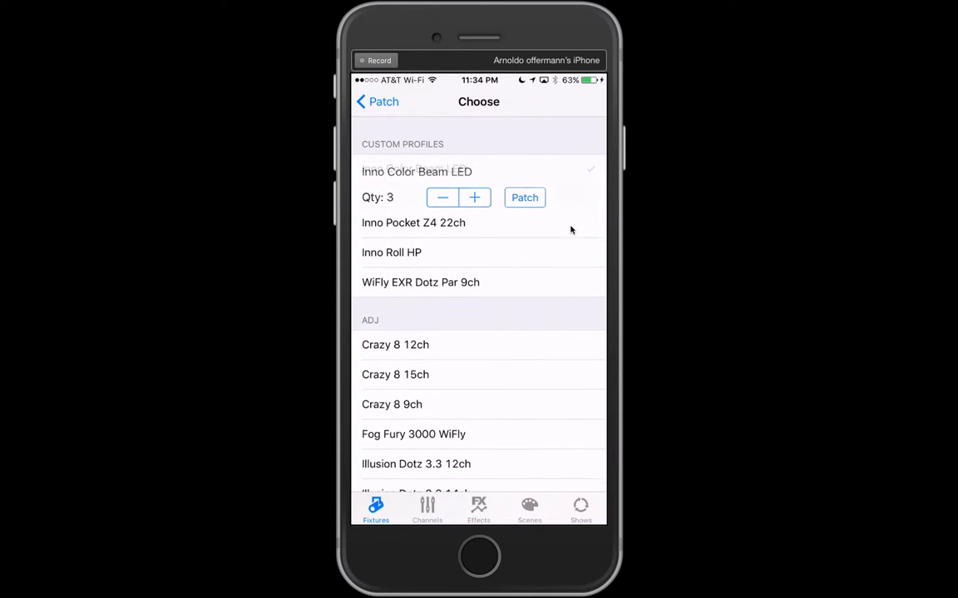
{"action": "left_click", "coordinate": [525, 196]}
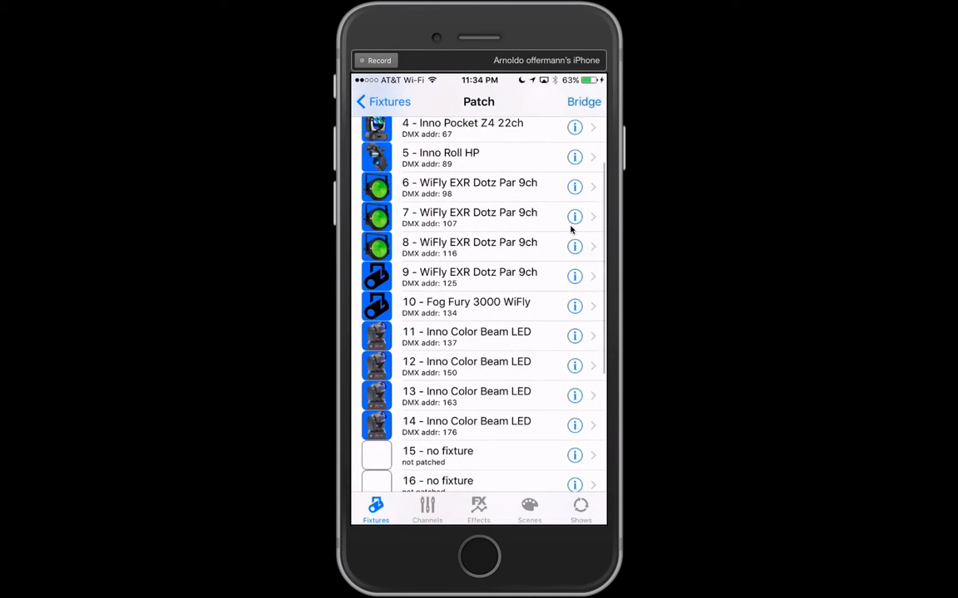
{"action": "left_click", "coordinate": [383, 102]}
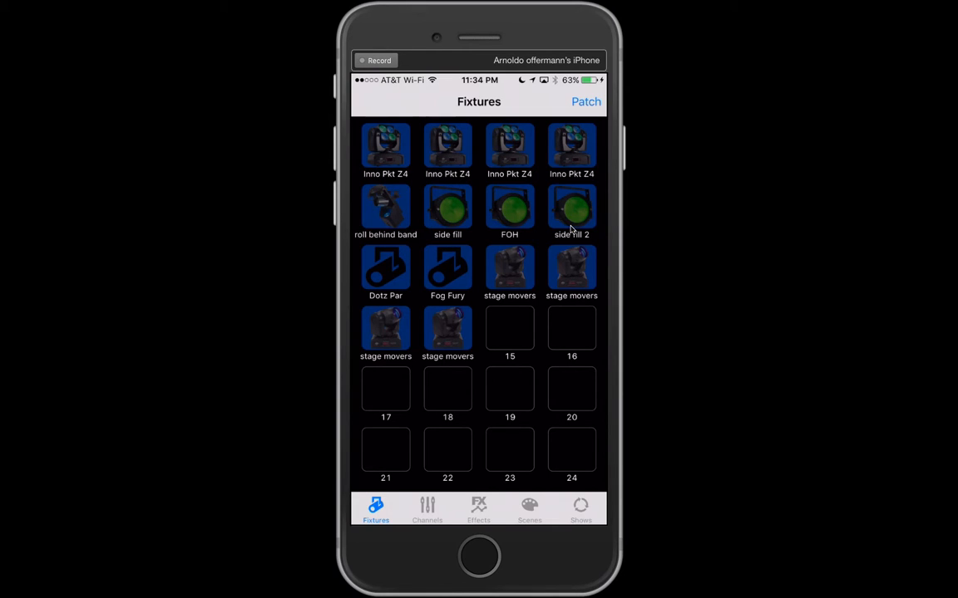
{"action": "left_click", "coordinate": [585, 101]}
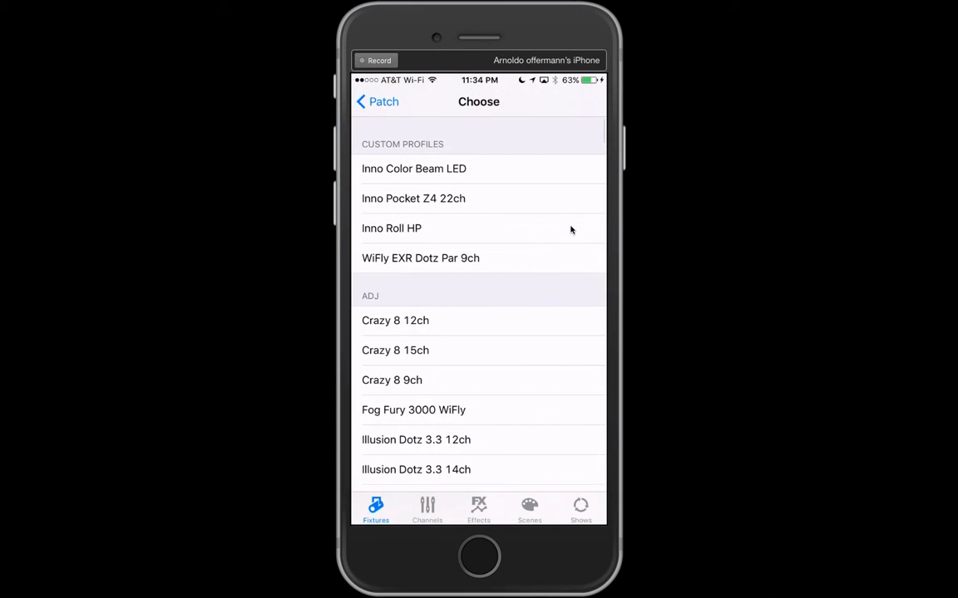
{"action": "scroll", "scroll_direction": "down", "scroll_amount": 3}
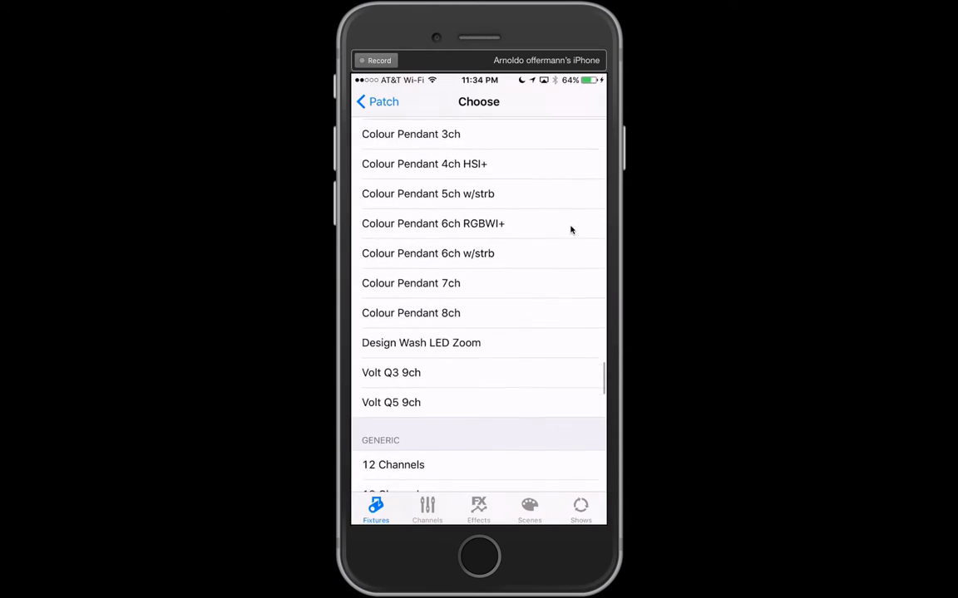
{"action": "scroll", "scroll_direction": "down", "scroll_amount": 3}
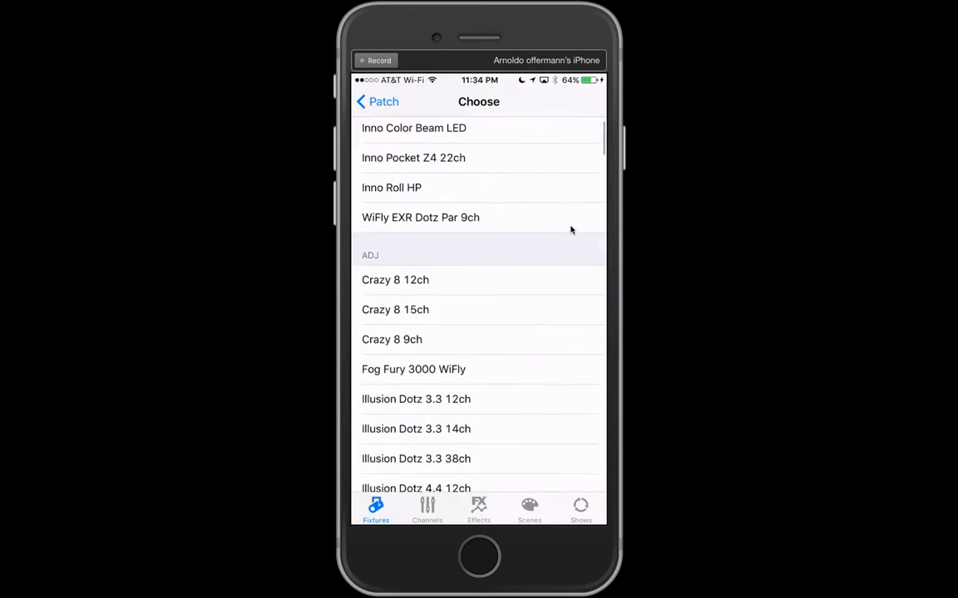
{"action": "scroll", "scroll_direction": "down", "scroll_amount": 3}
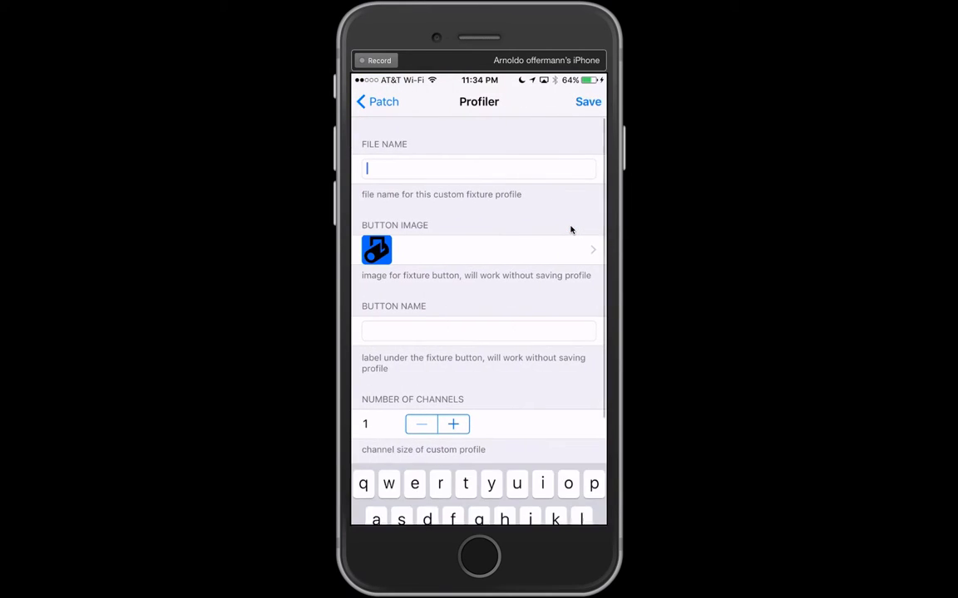
Enter file name 'Aoscanner2015', pick a scanner button image and start the button name with 'AO'
{"action": "type", "text": "AoAc"}
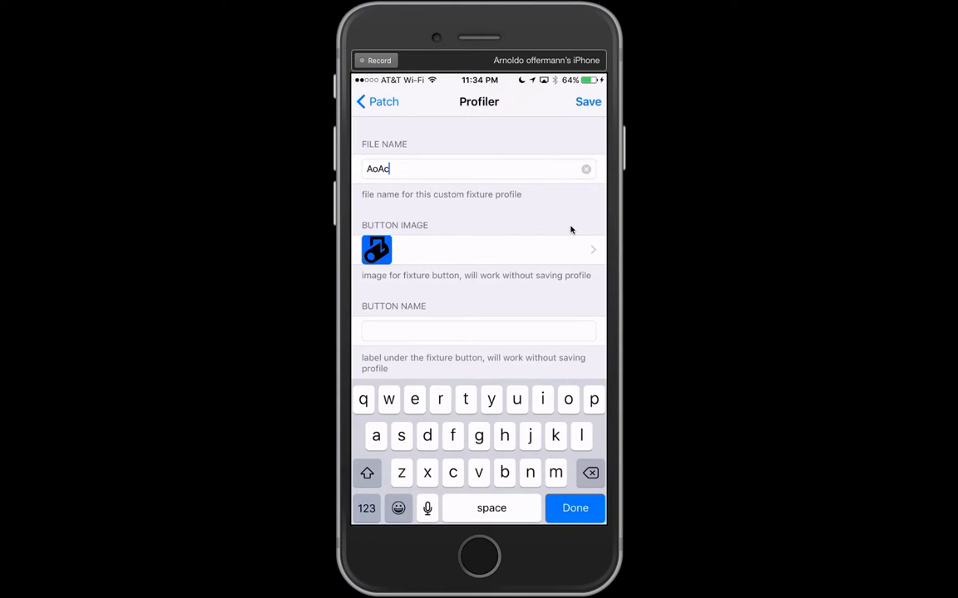
{"action": "type", "text": "scanner"}
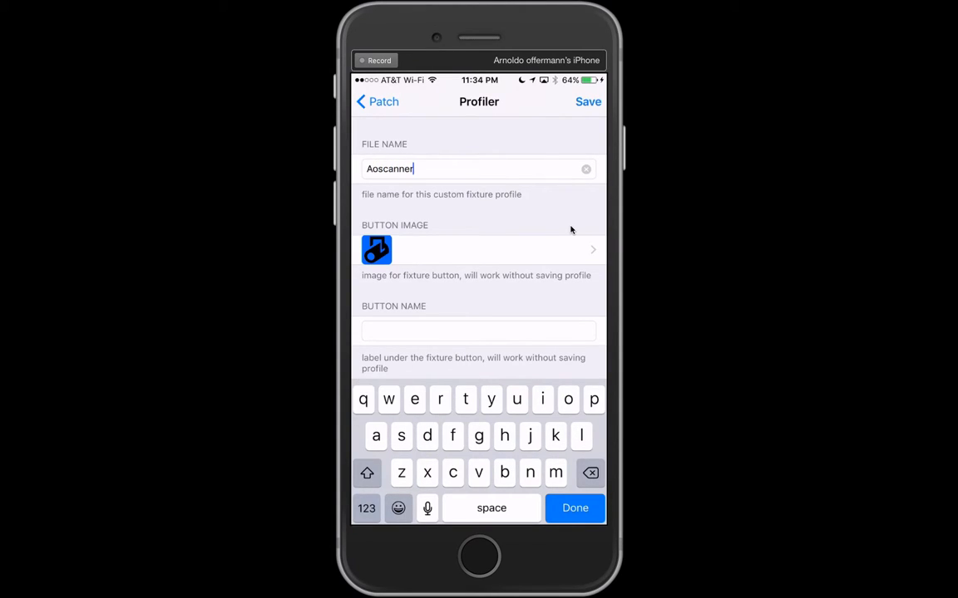
{"action": "type", "text": "201"}
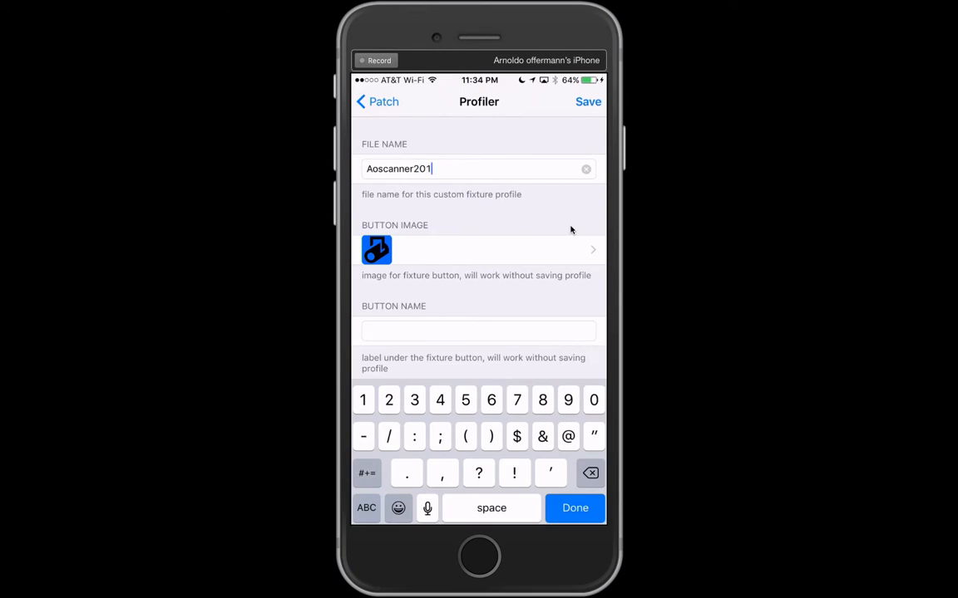
{"action": "left_click", "coordinate": [479, 249]}
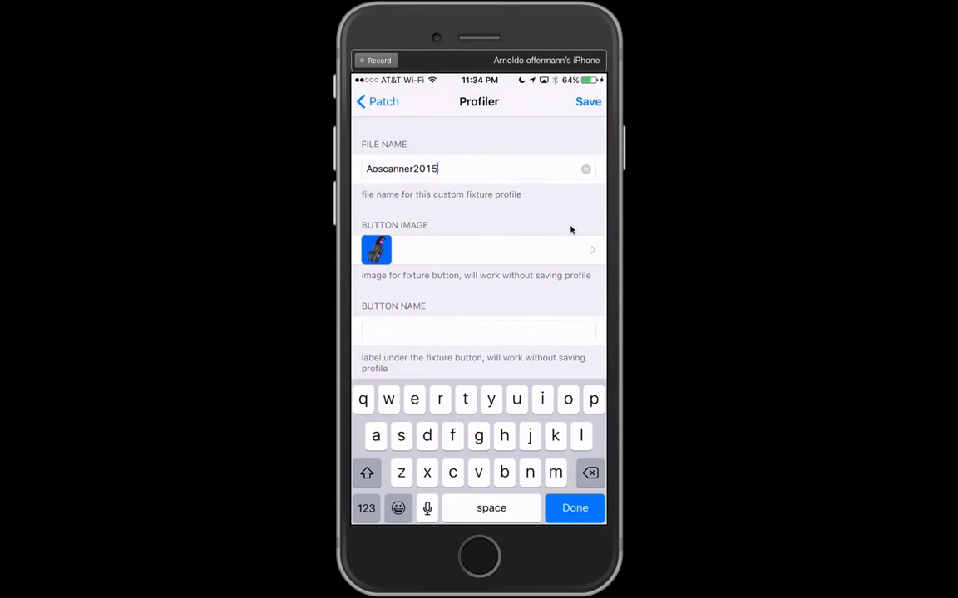
{"action": "type", "text": "AO Cat Scan"}
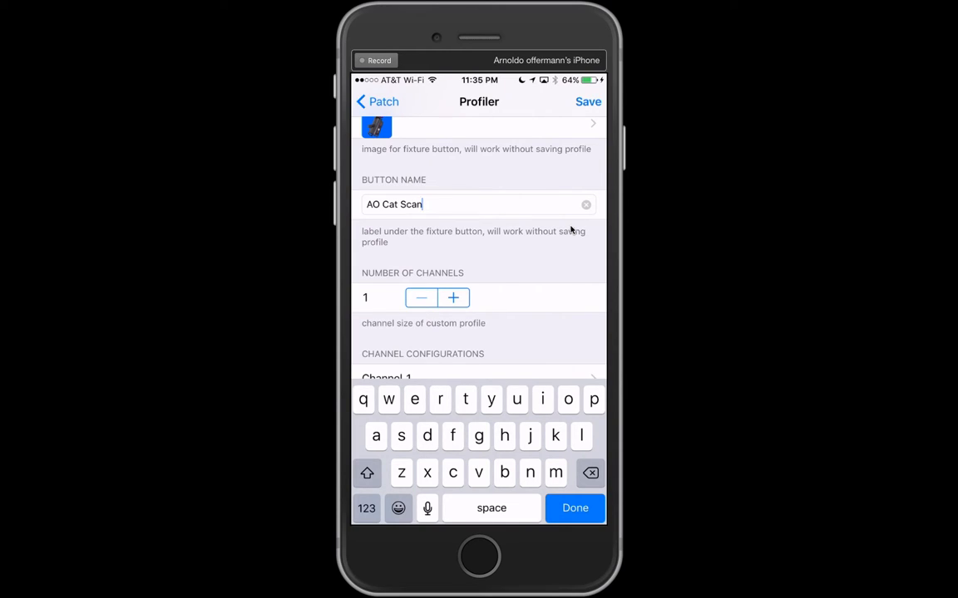
Raise Number of Channels to 6 and open Channel 1's settings
{"action": "left_click", "coordinate": [452, 298]}
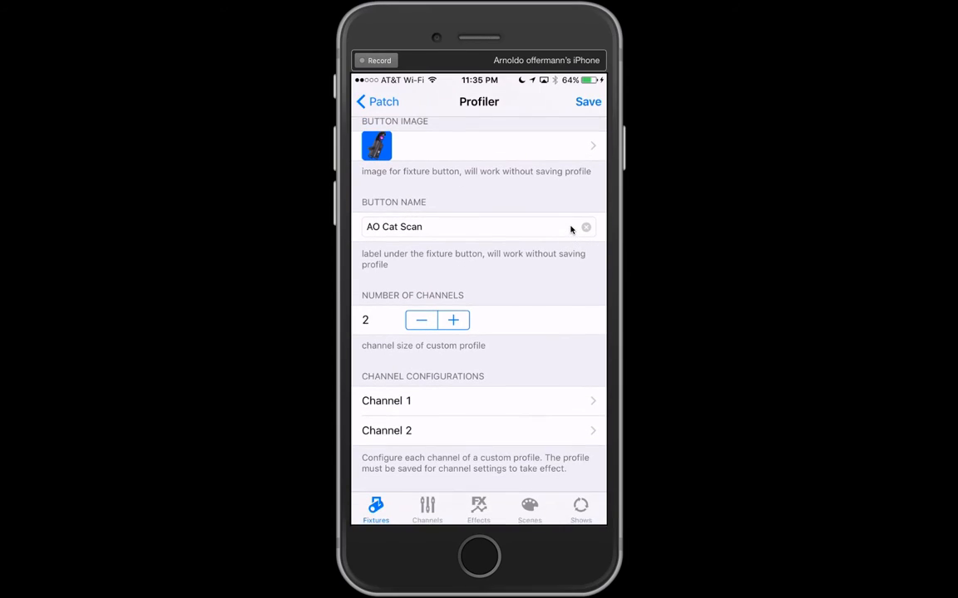
{"action": "left_click", "coordinate": [452, 319]}
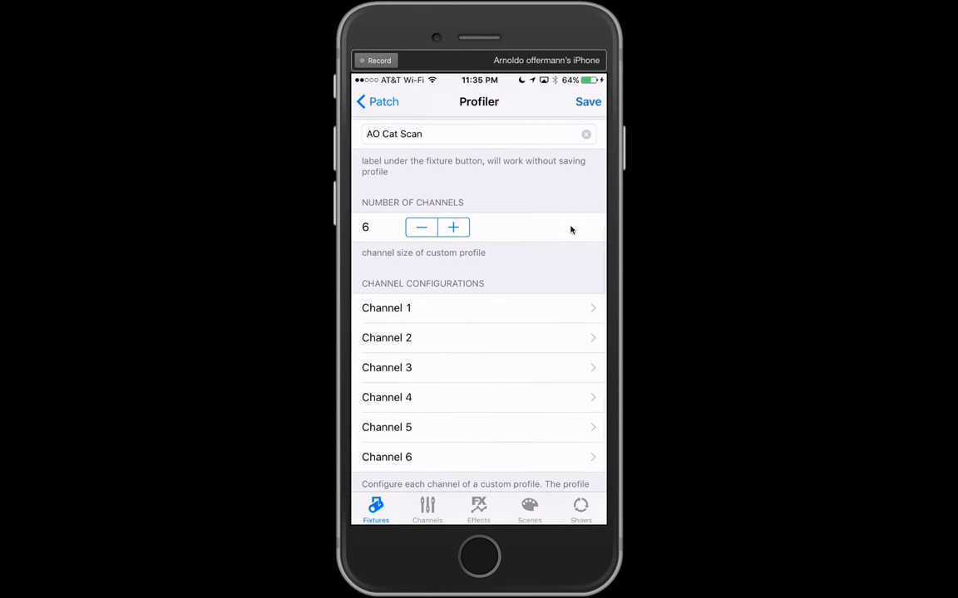
{"action": "left_click", "coordinate": [386, 308]}
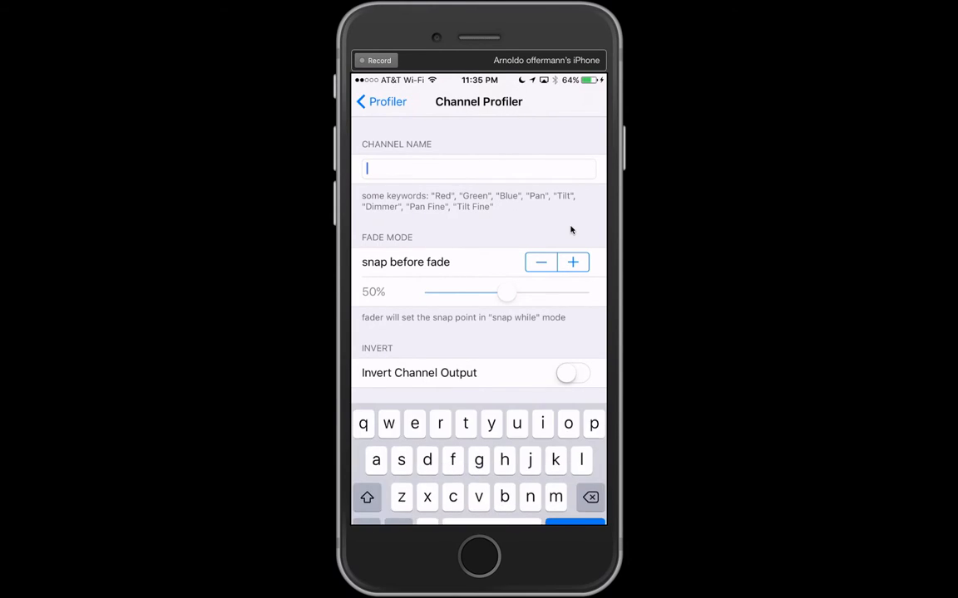
Name the first three channels Pan, Tilt and Color
{"action": "type", "text": "Pan"}
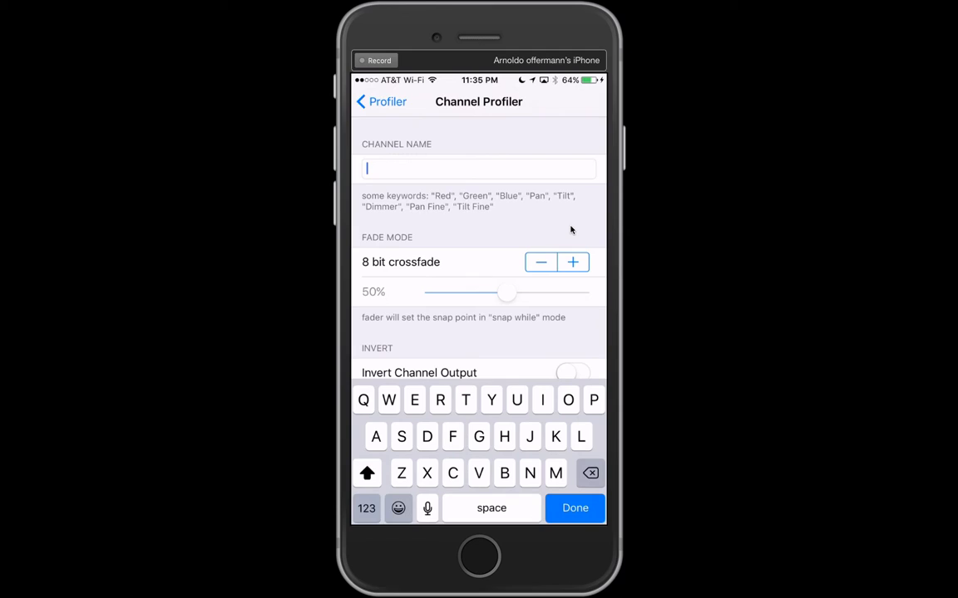
{"action": "type", "text": "Tilt"}
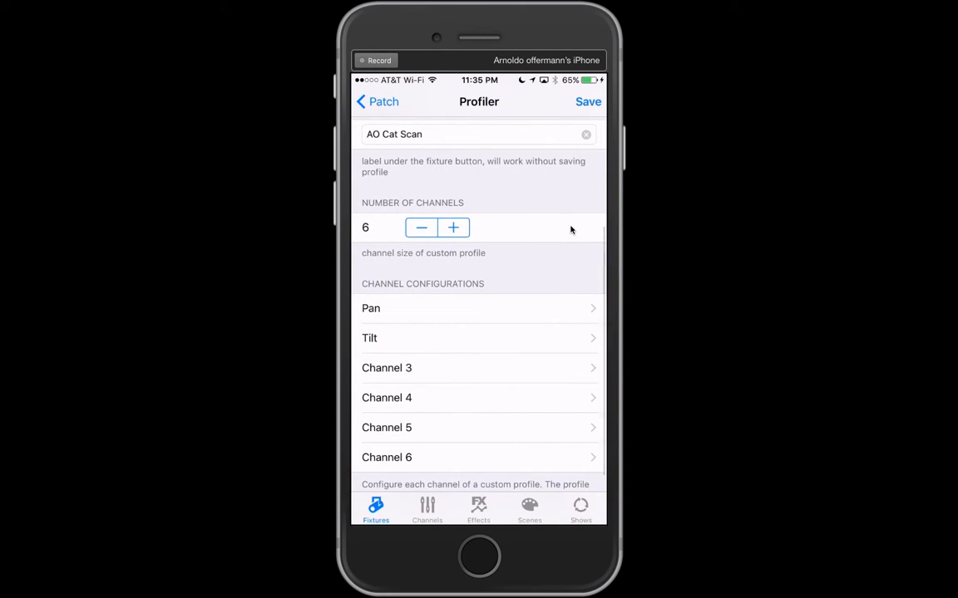
{"action": "left_click", "coordinate": [386, 368]}
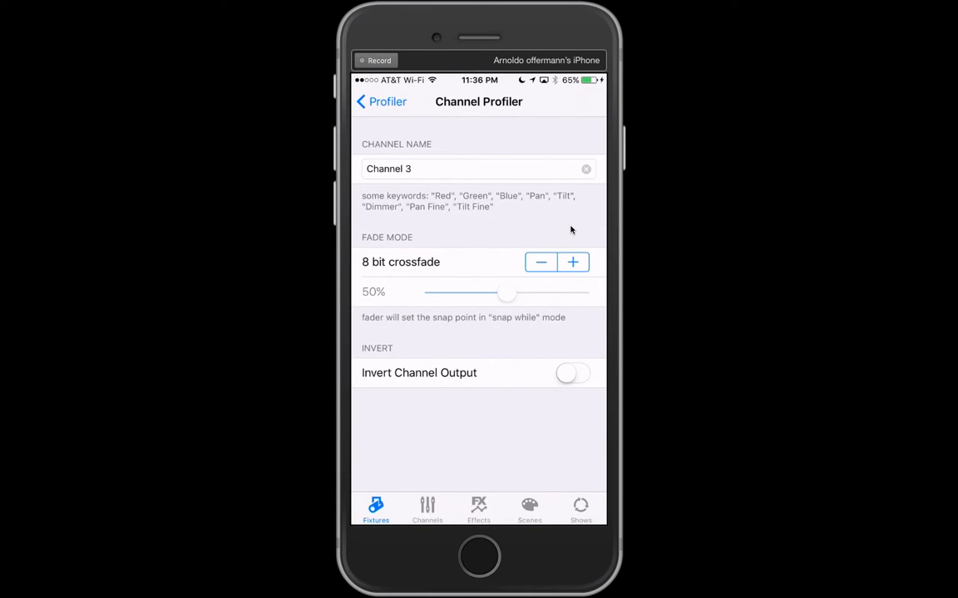
{"action": "left_click", "coordinate": [479, 169]}
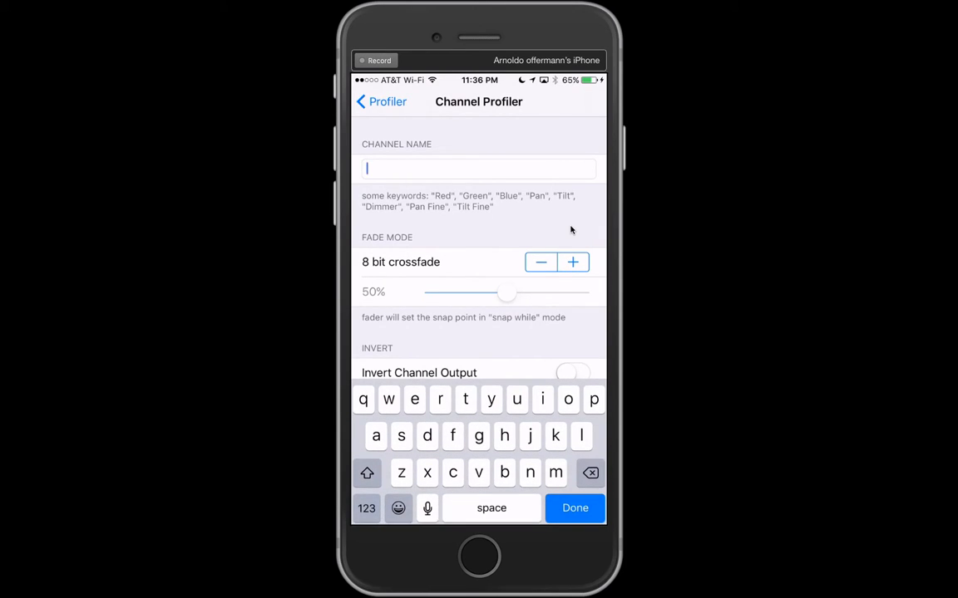
{"action": "type", "text": "Color"}
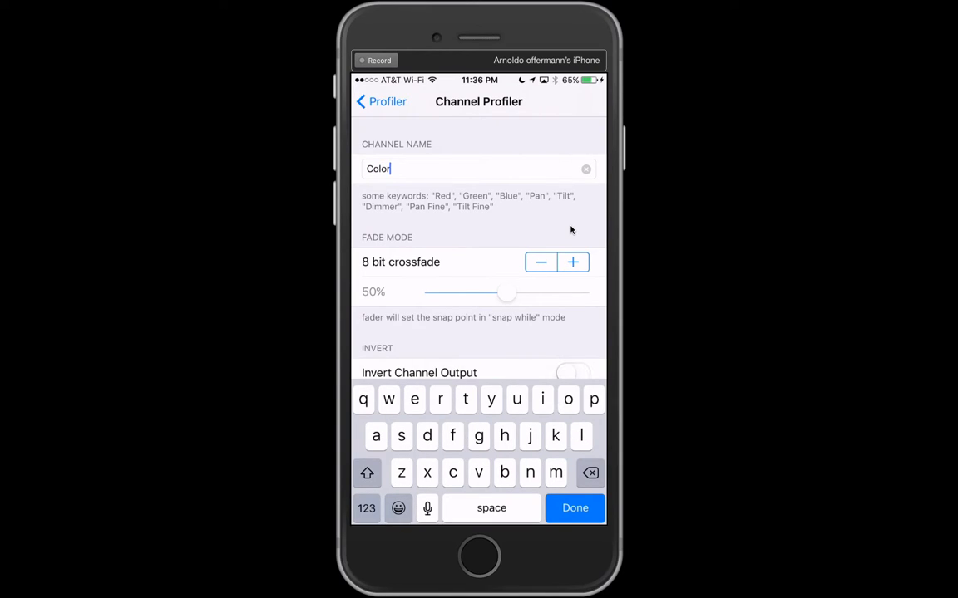
Name the fourth and fifth channels Gobo and Shutter
{"action": "left_click", "coordinate": [576, 509]}
{"action": "type", "text": "G"}
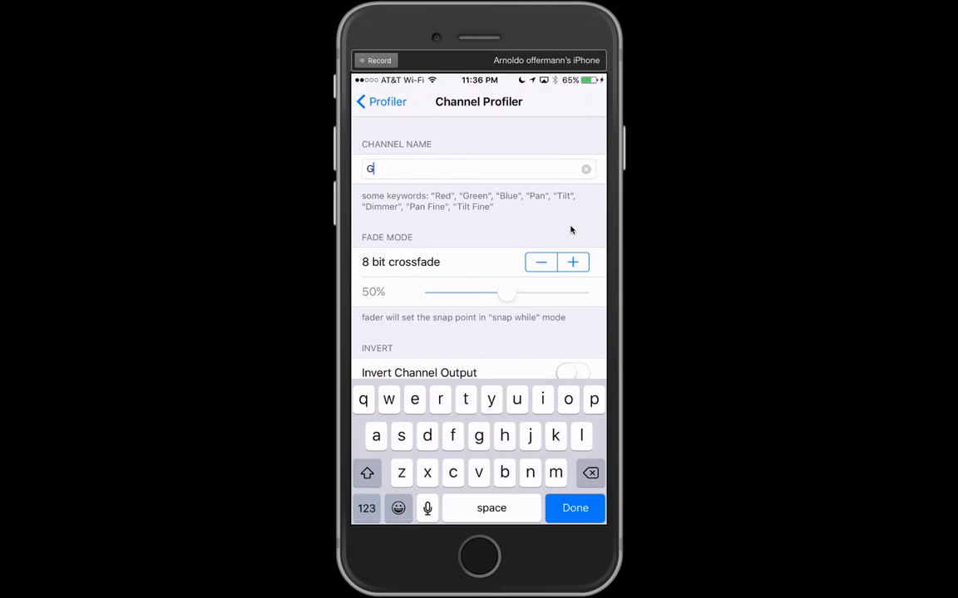
{"action": "type", "text": "obo"}
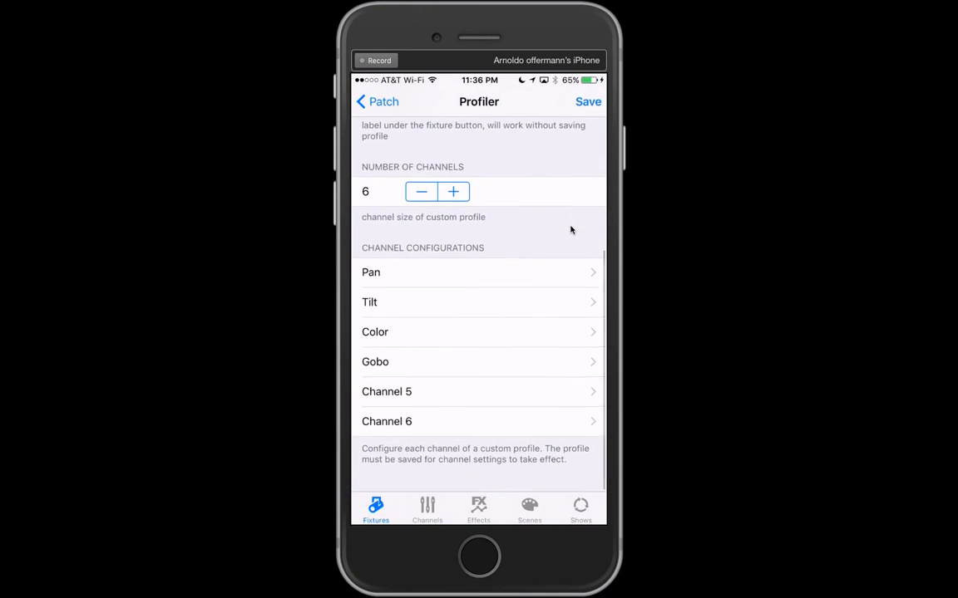
{"action": "left_click", "coordinate": [371, 273]}
{"action": "type", "text": "Shutte"}
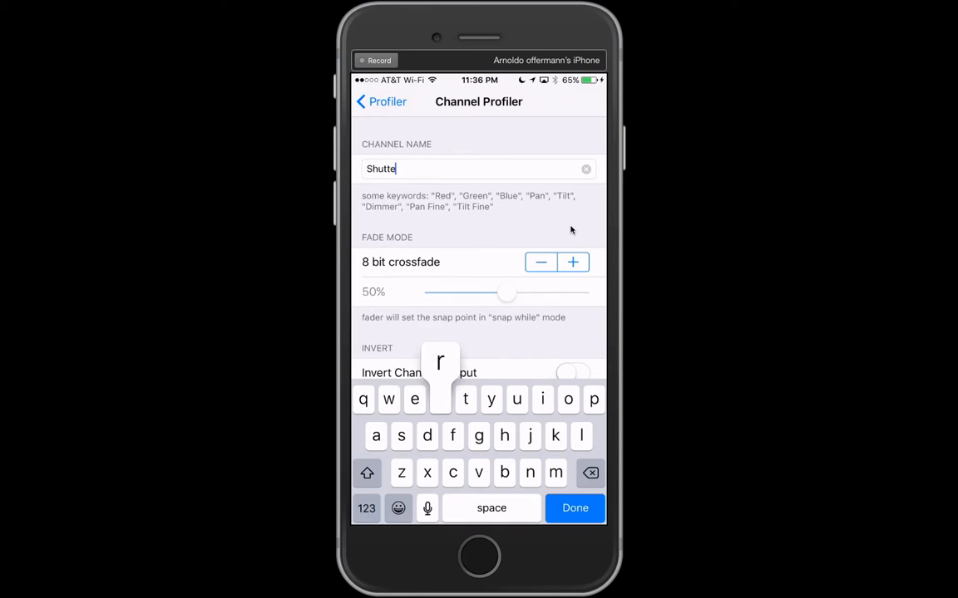
{"action": "left_click", "coordinate": [576, 509]}
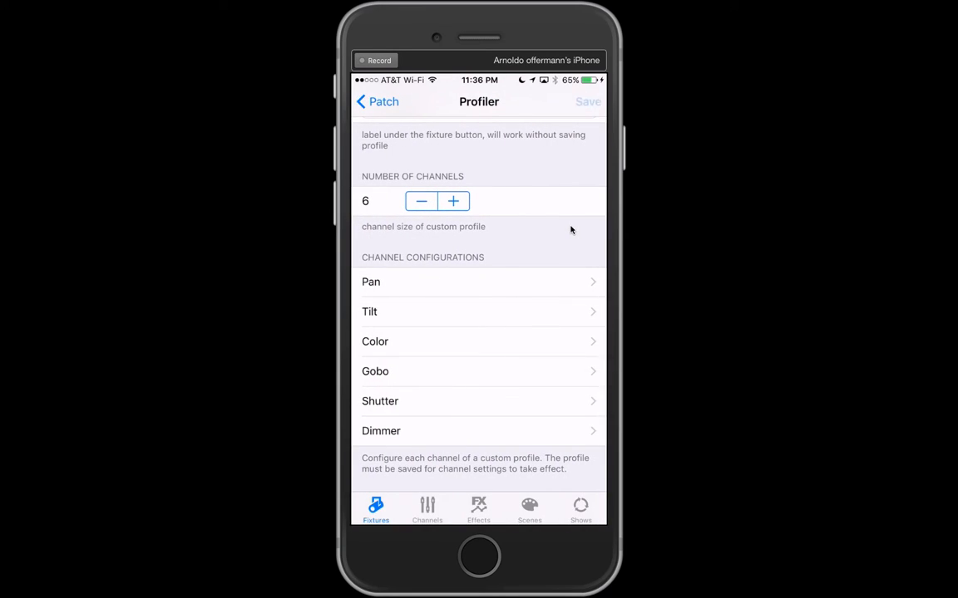
Assign the Aoscanner2015 custom profile to fixtures 15–18 and return to the fixtures grid
{"action": "left_click", "coordinate": [376, 102]}
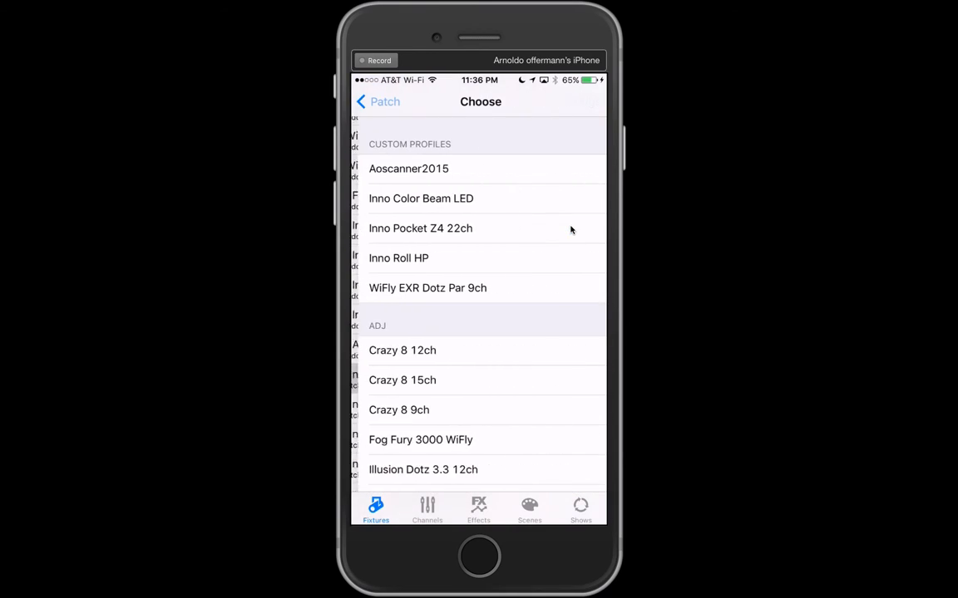
{"action": "left_click", "coordinate": [409, 170]}
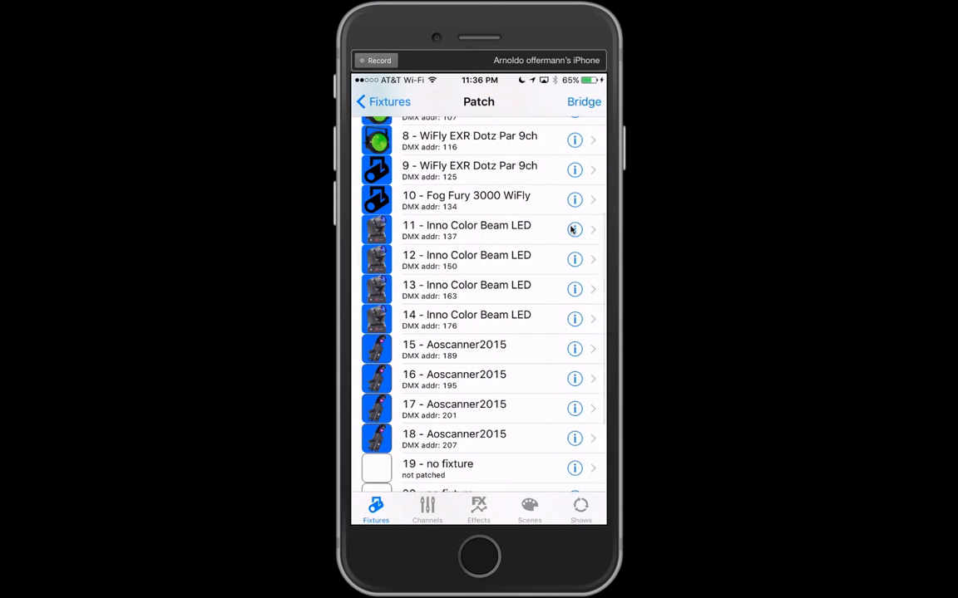
{"action": "left_click", "coordinate": [384, 101]}
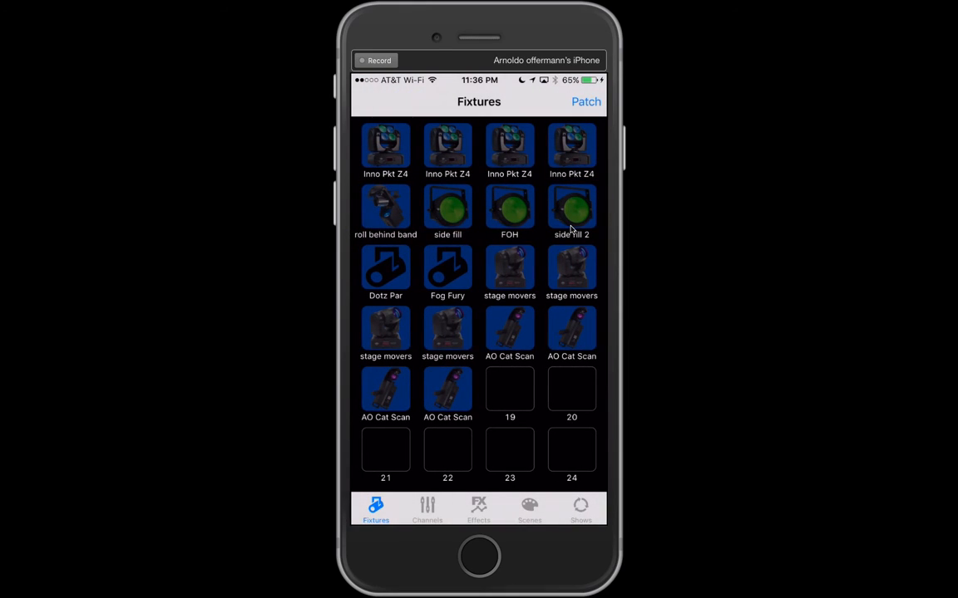
{"action": "mouse_move", "coordinate": [659, 112]}
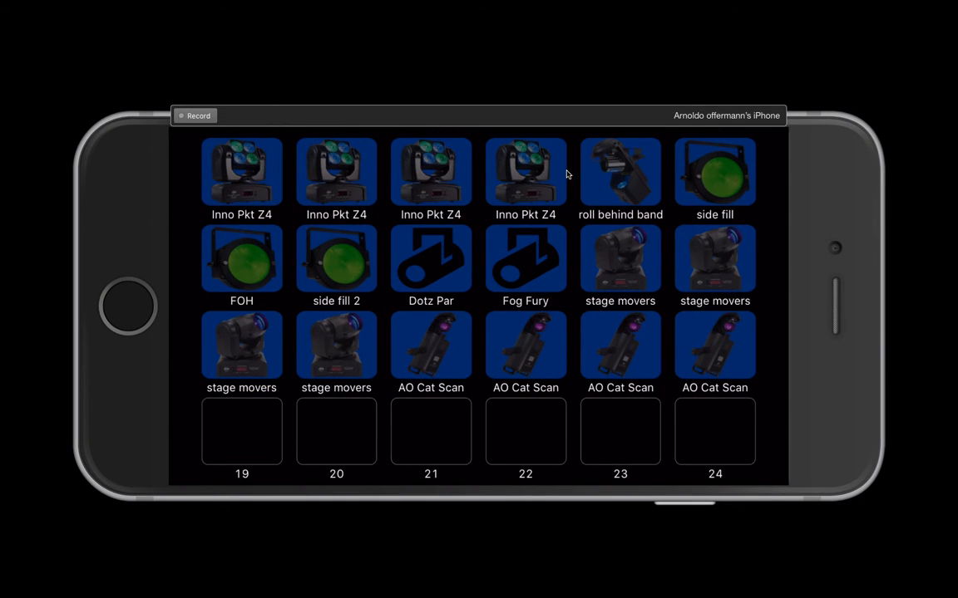
{"action": "mouse_move", "coordinate": [570, 151]}
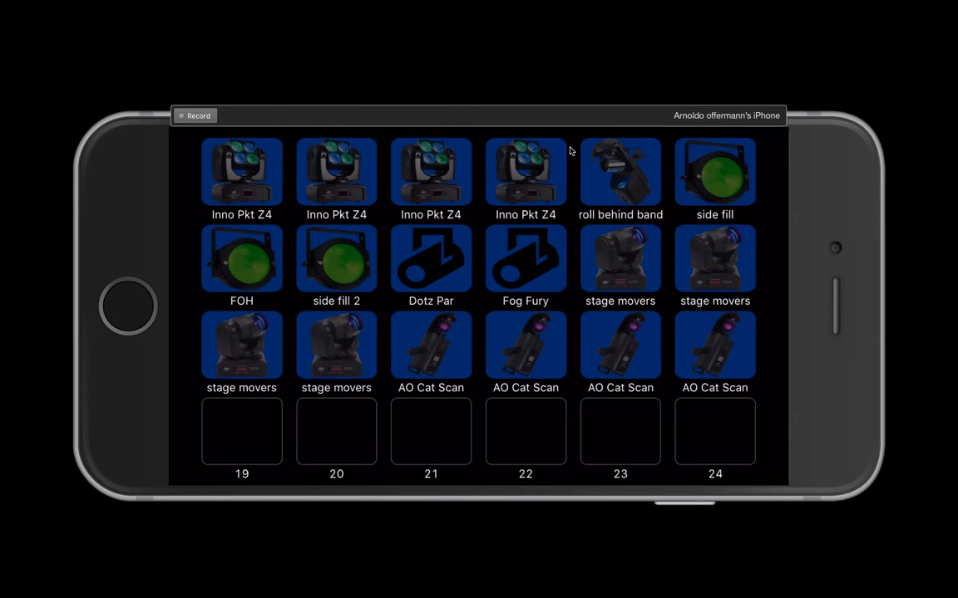
{"action": "mouse_move", "coordinate": [607, 193]}
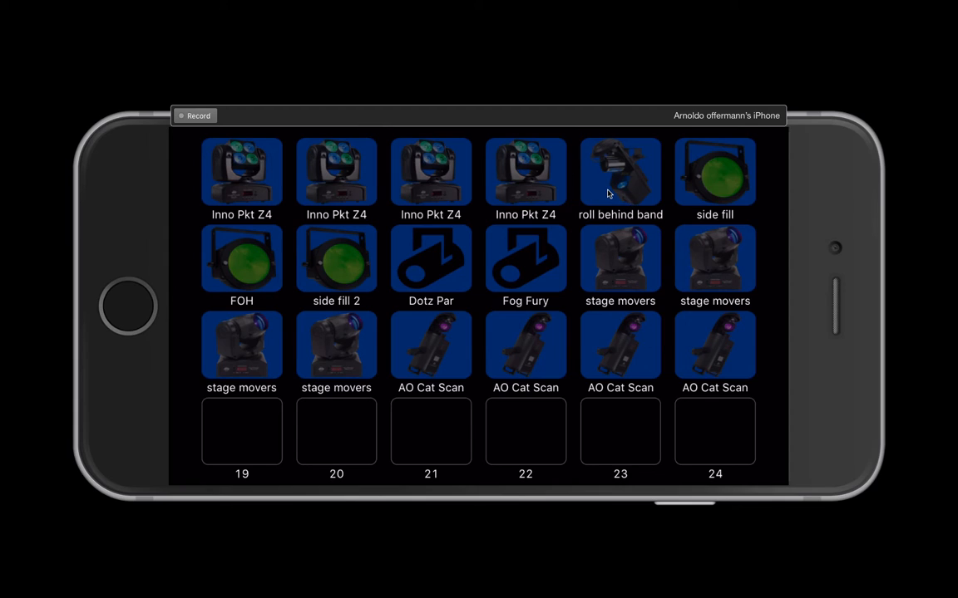
{"action": "mouse_move", "coordinate": [622, 210]}
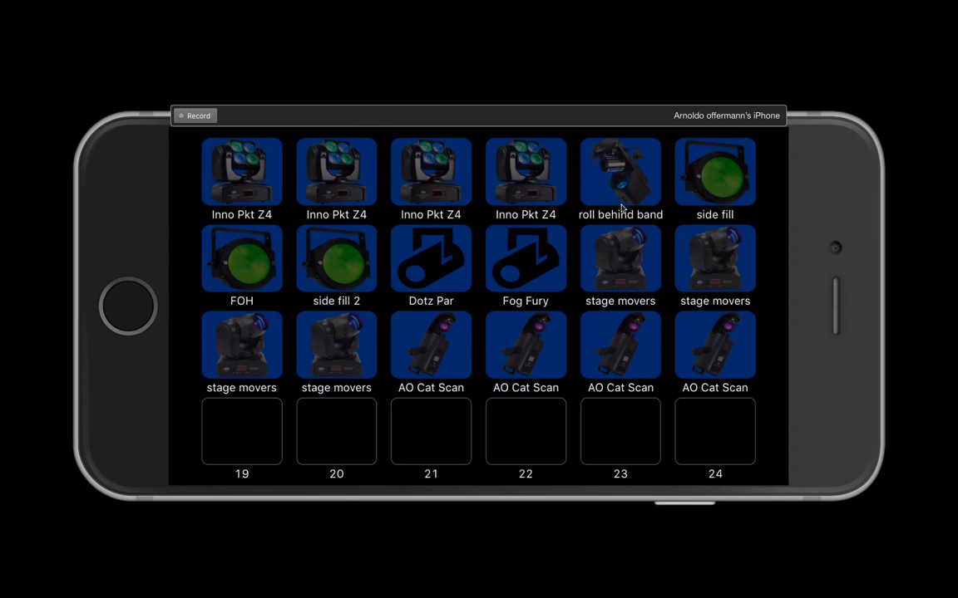
{"action": "mouse_move", "coordinate": [307, 293]}
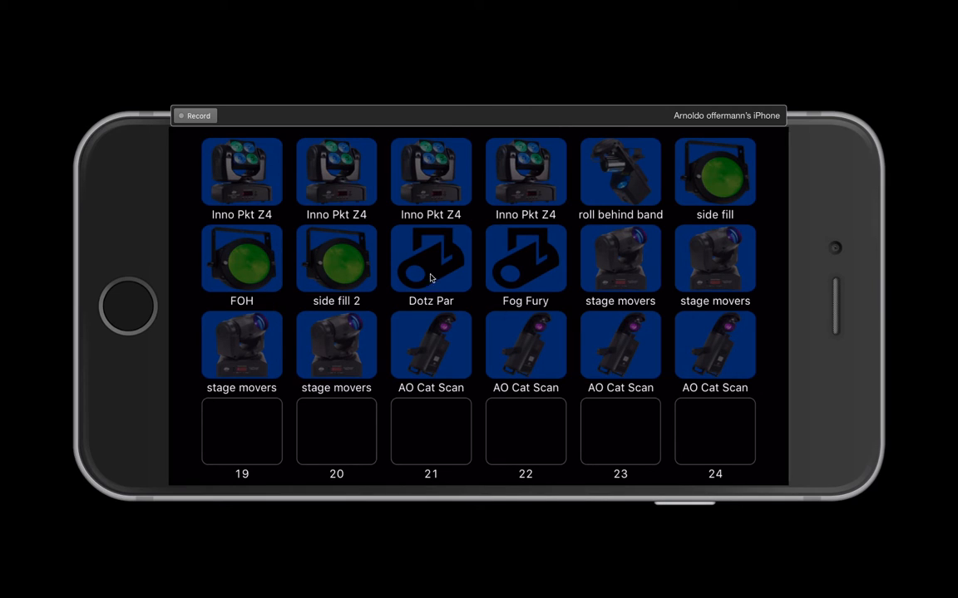
{"action": "mouse_move", "coordinate": [442, 272]}
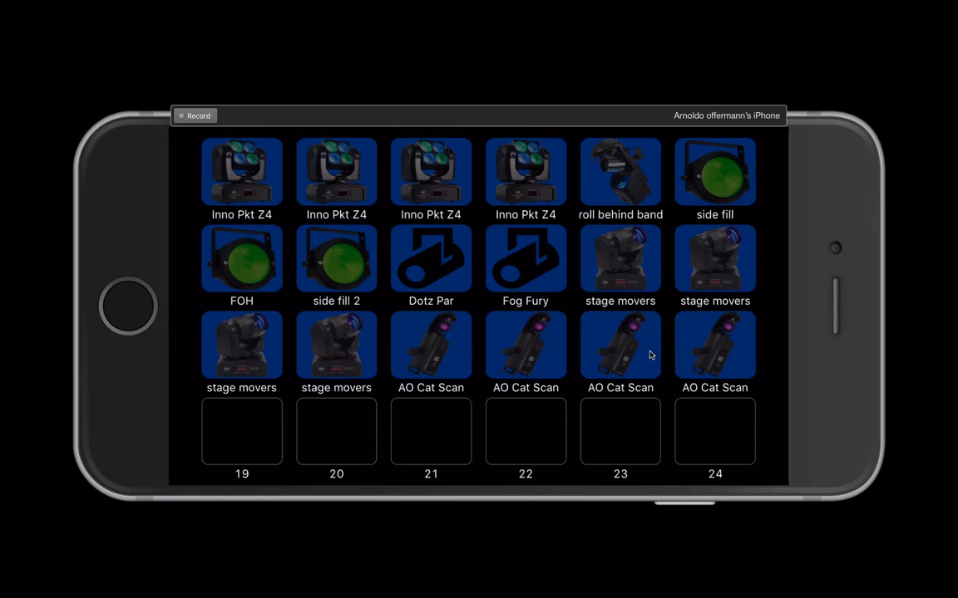
{"action": "mouse_move", "coordinate": [602, 445]}
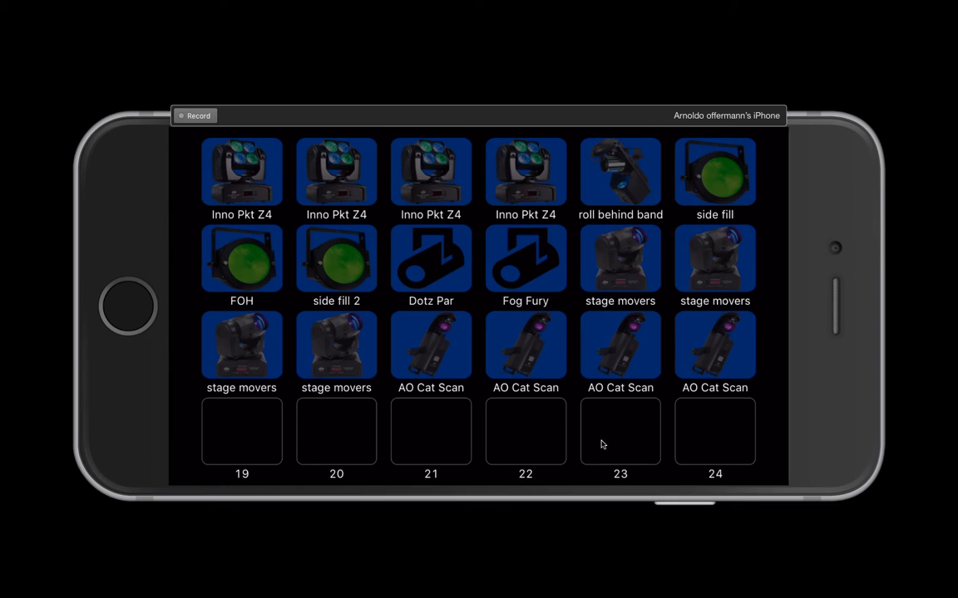
{"action": "mouse_move", "coordinate": [615, 315]}
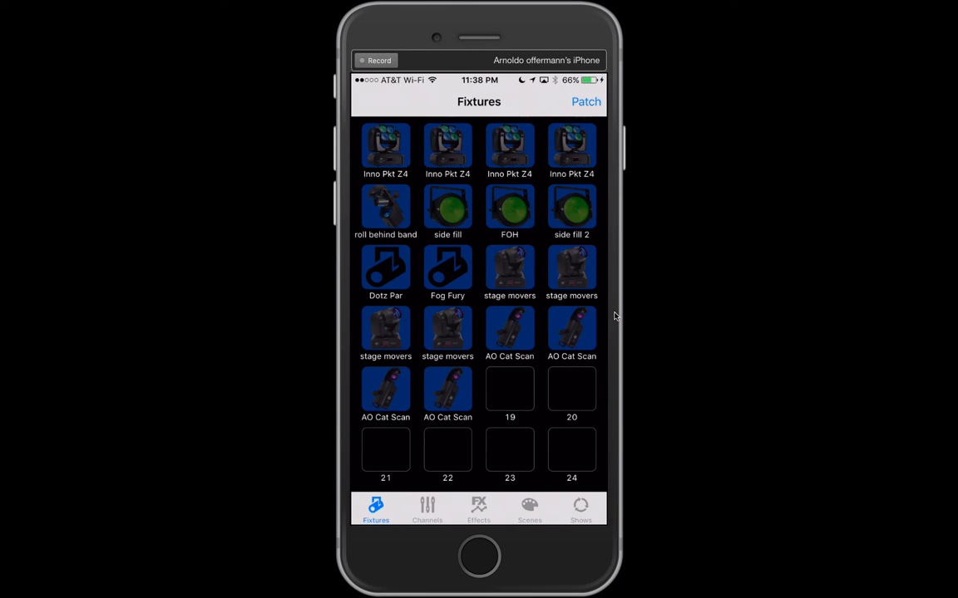
Set the moving heads to Pan 192, Tilt 125 on the Pan/Tilt pad
{"action": "left_click", "coordinate": [425, 508]}
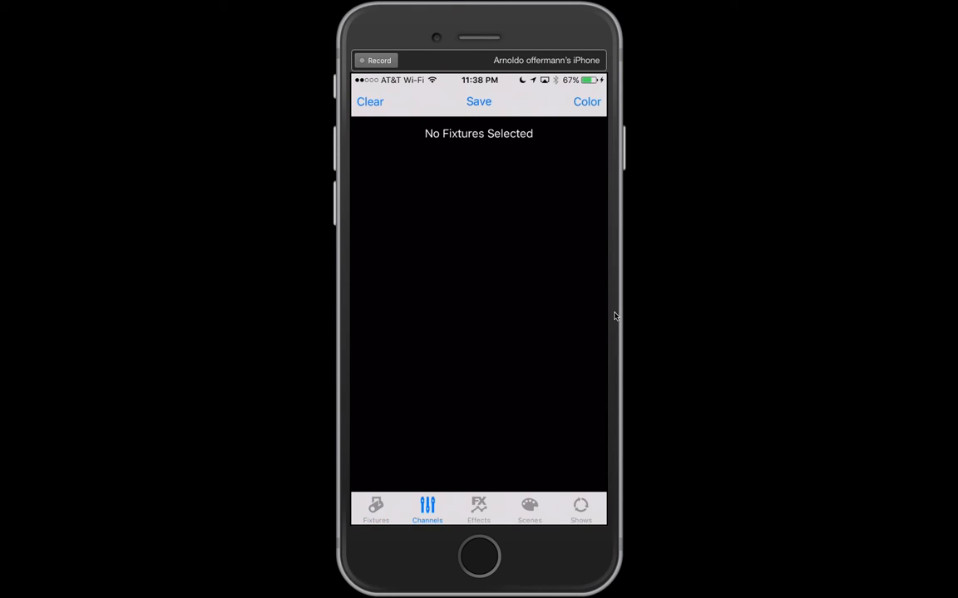
{"action": "left_click", "coordinate": [376, 509]}
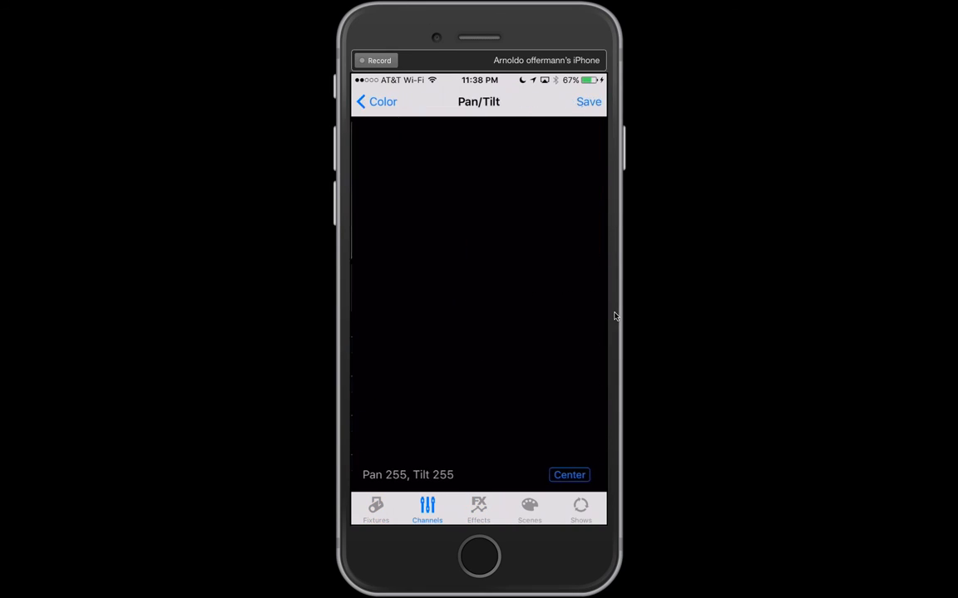
{"action": "left_click", "coordinate": [539, 296]}
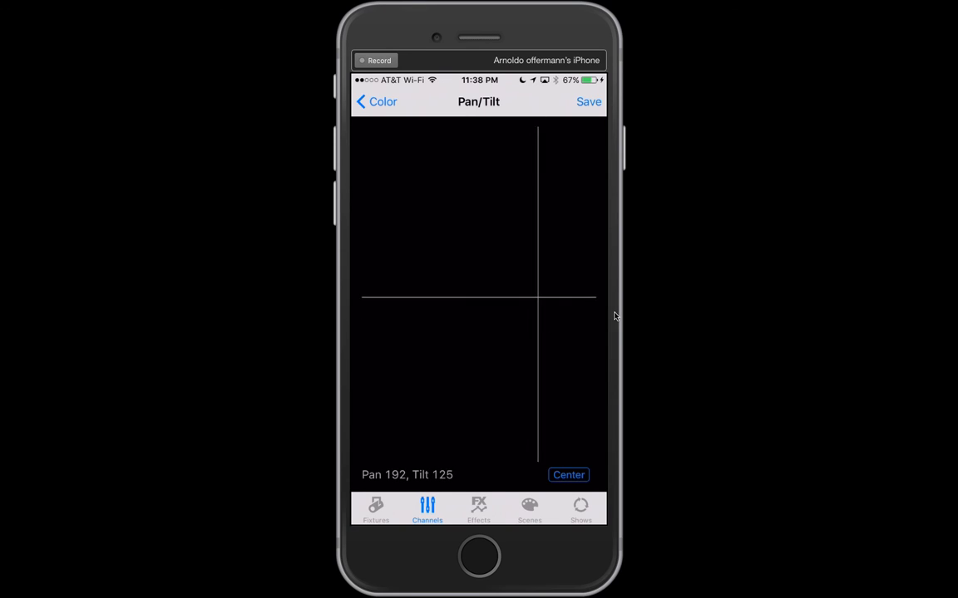